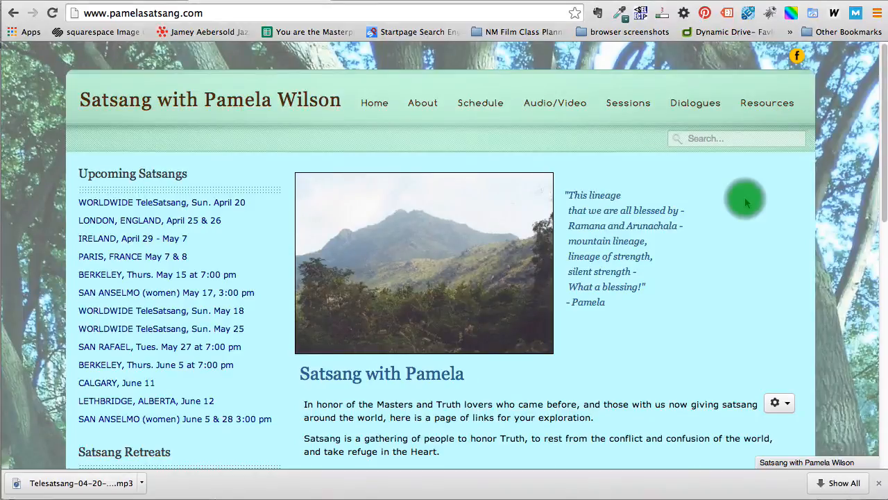
pyautogui.moveTo(747, 203)
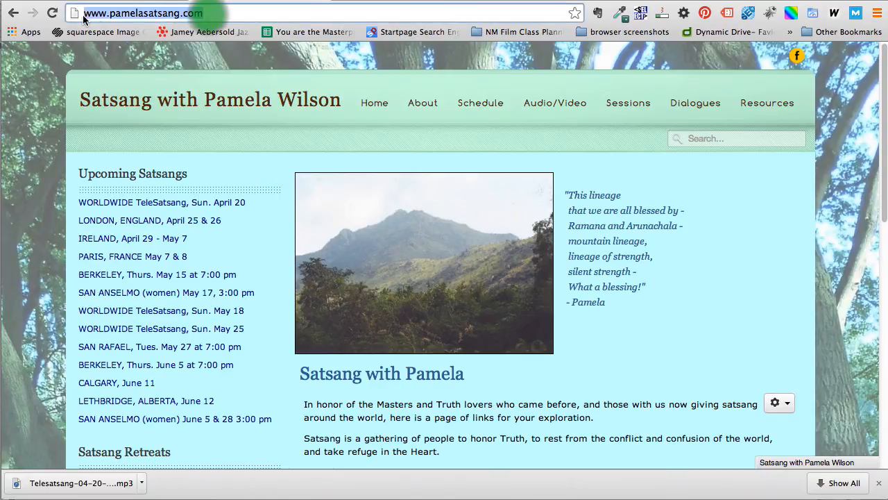
pyautogui.moveTo(328, 114)
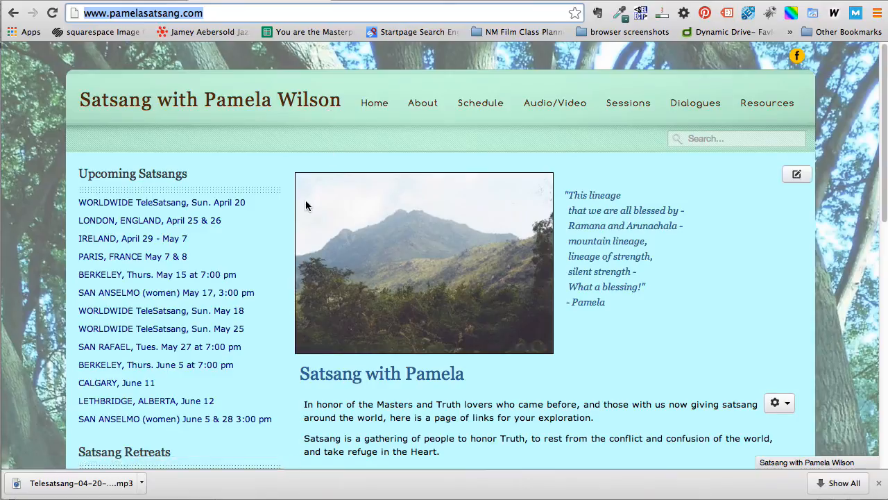
# Go to the Audio/Video page and scroll to the February 16, 2014 Telesatsang Recording entry
pyautogui.scroll(-3)
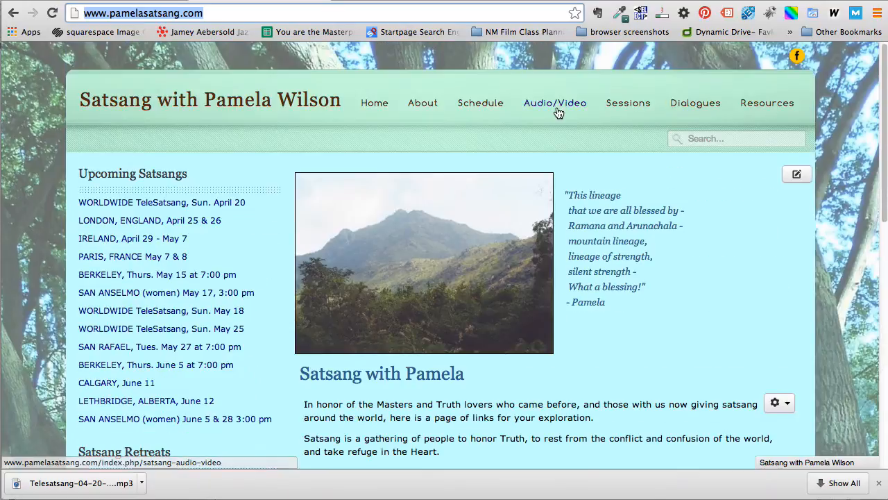
pyautogui.click(555, 103)
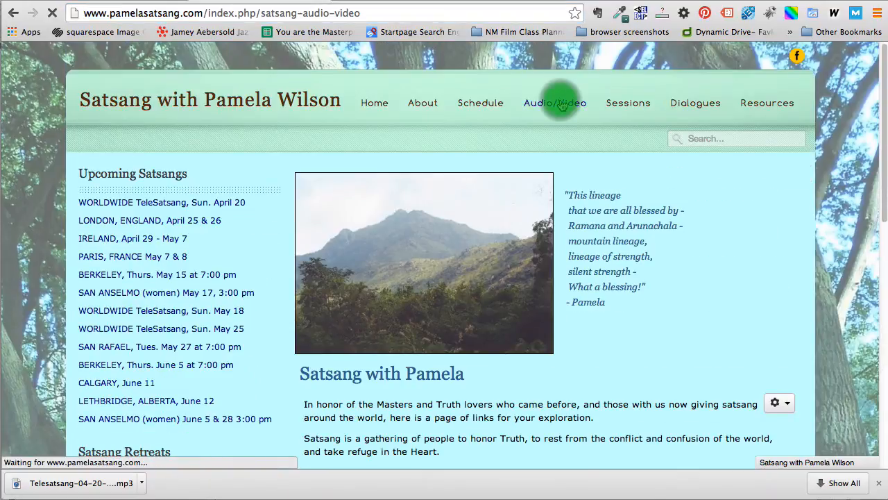
pyautogui.scroll(-3)
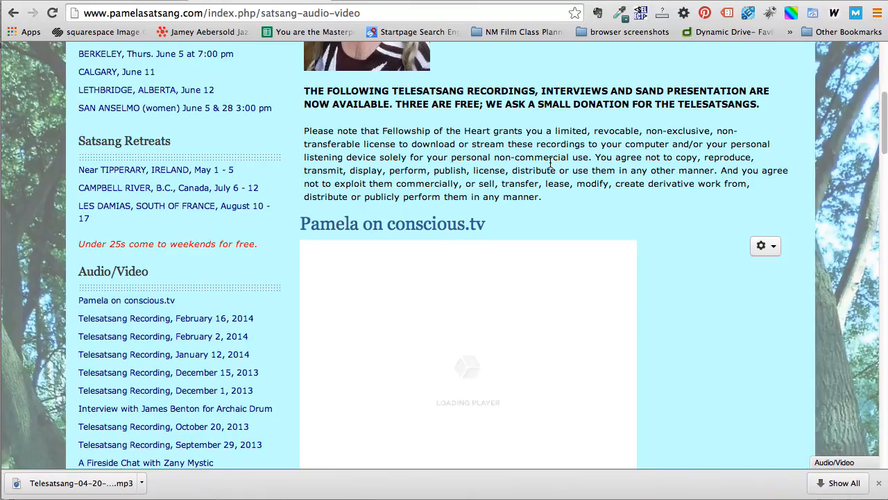
pyautogui.scroll(-3)
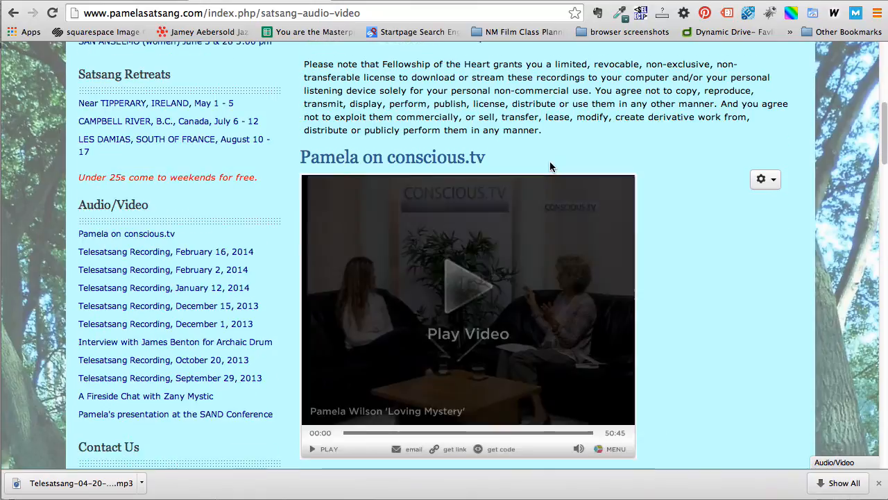
pyautogui.scroll(-3)
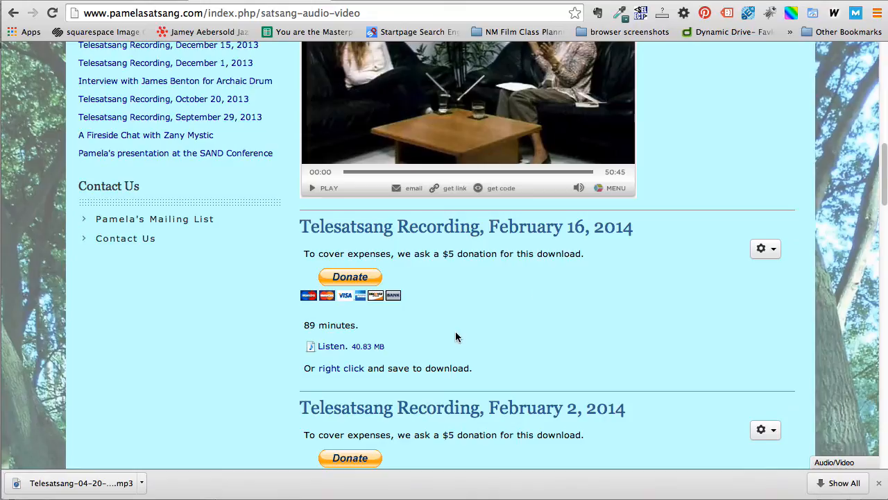
pyautogui.moveTo(350, 305)
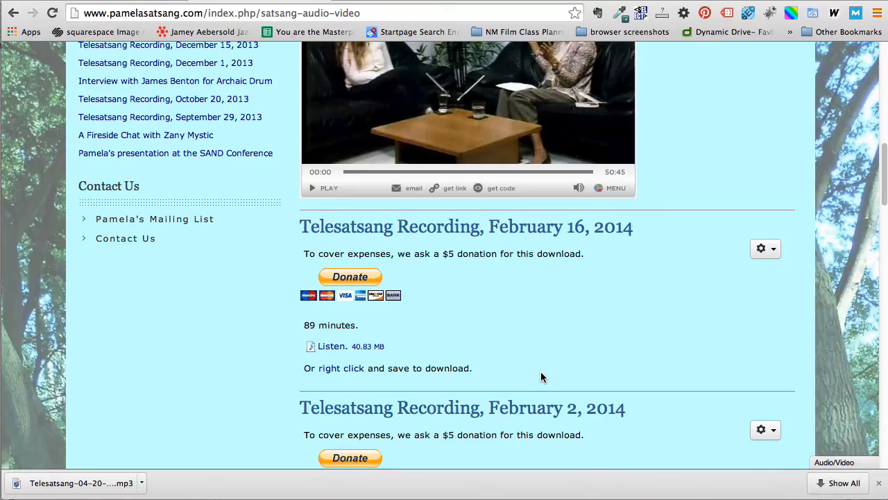
pyautogui.moveTo(305, 252); pyautogui.dragTo(472, 368)
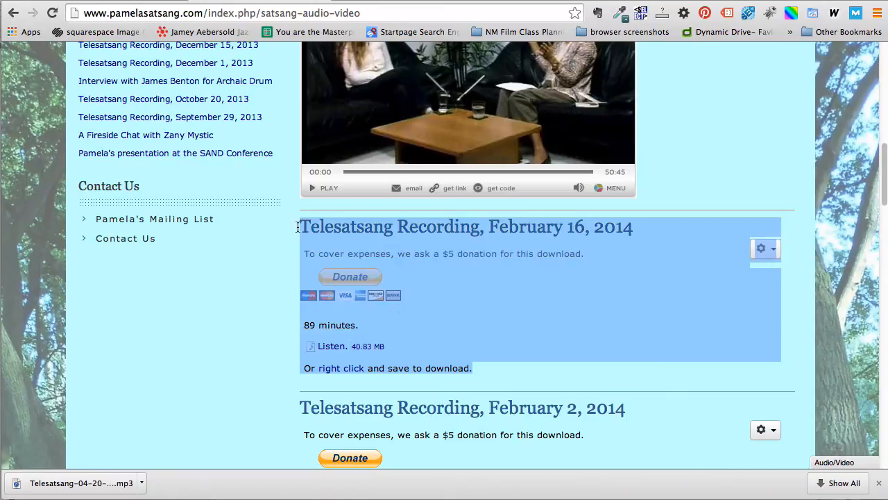
pyautogui.moveTo(376, 264)
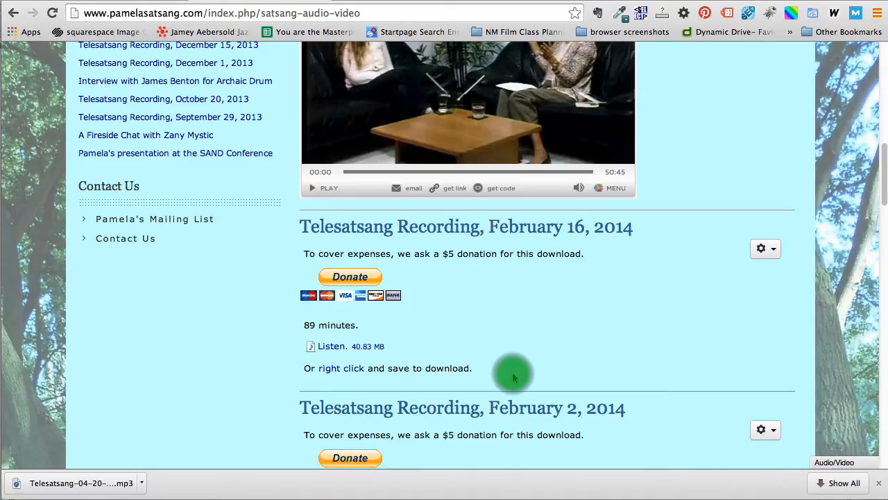
pyautogui.moveTo(673, 342)
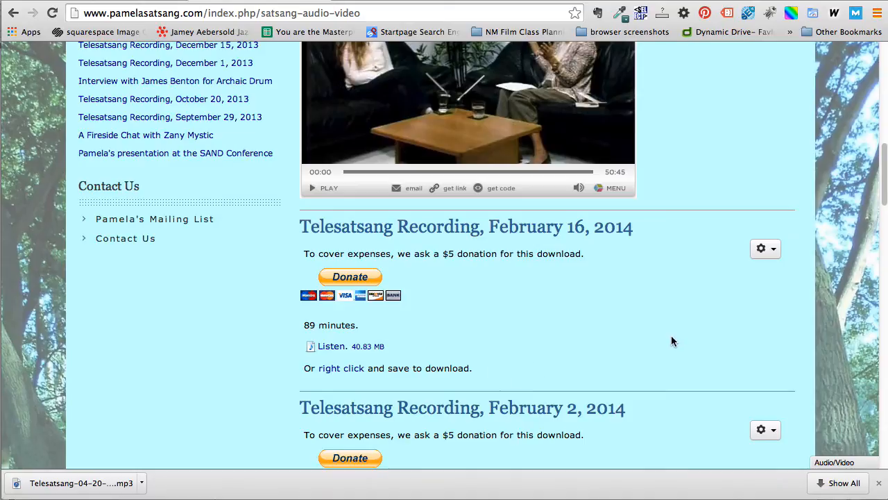
# Show the February 16 recording's editing options from its gear menu, then dismiss them
pyautogui.click(350, 276)
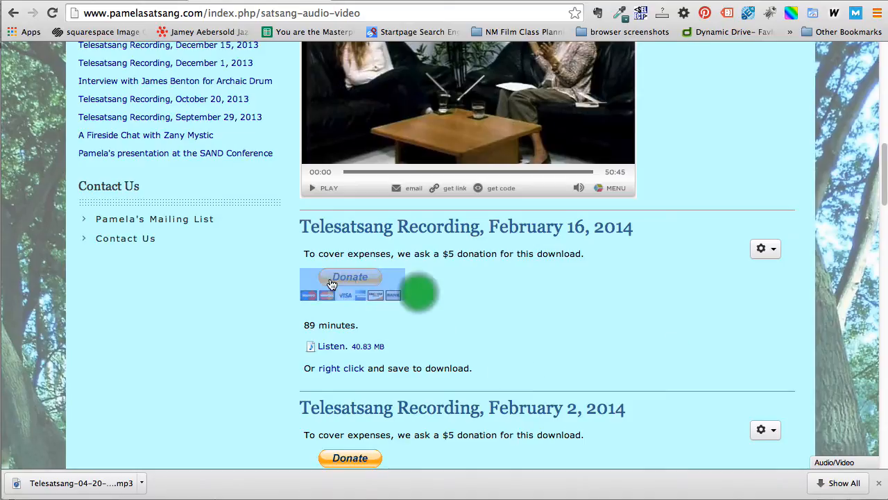
pyautogui.moveTo(566, 367)
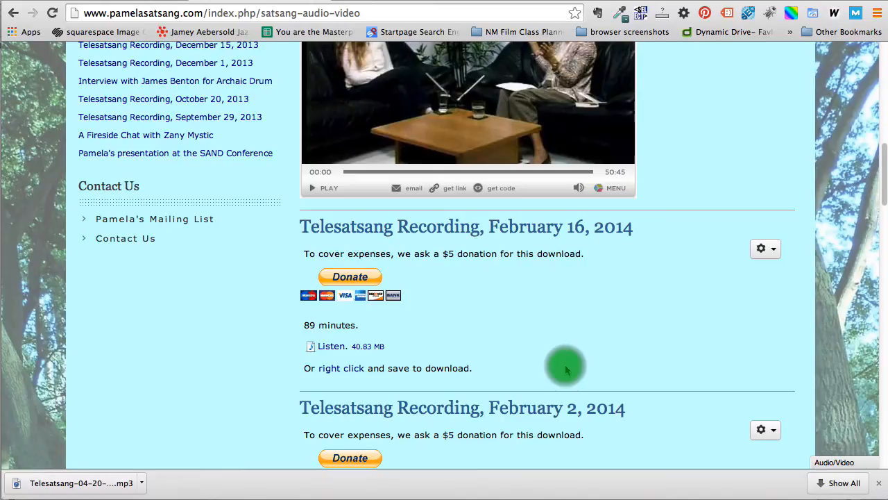
pyautogui.click(566, 367)
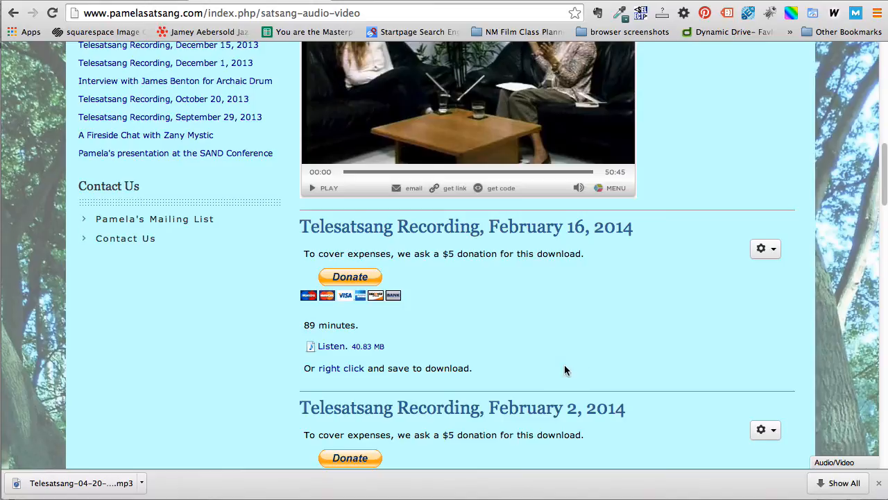
pyautogui.moveTo(636, 336)
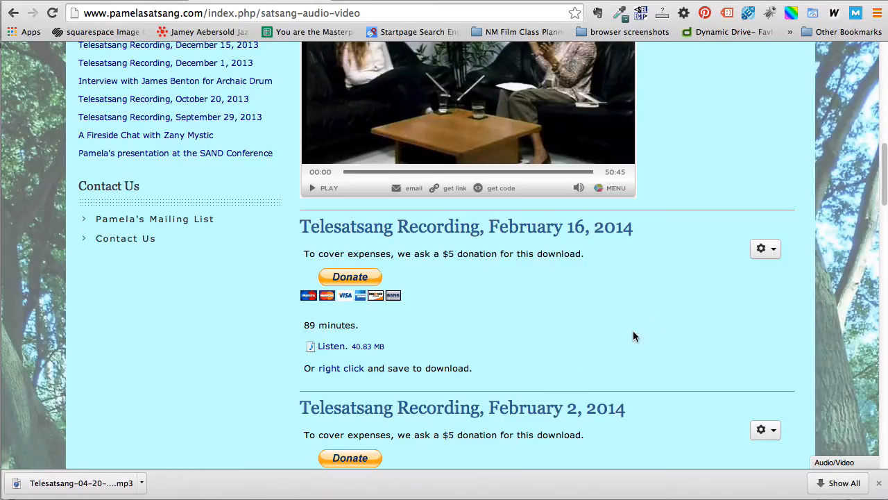
pyautogui.click(765, 249)
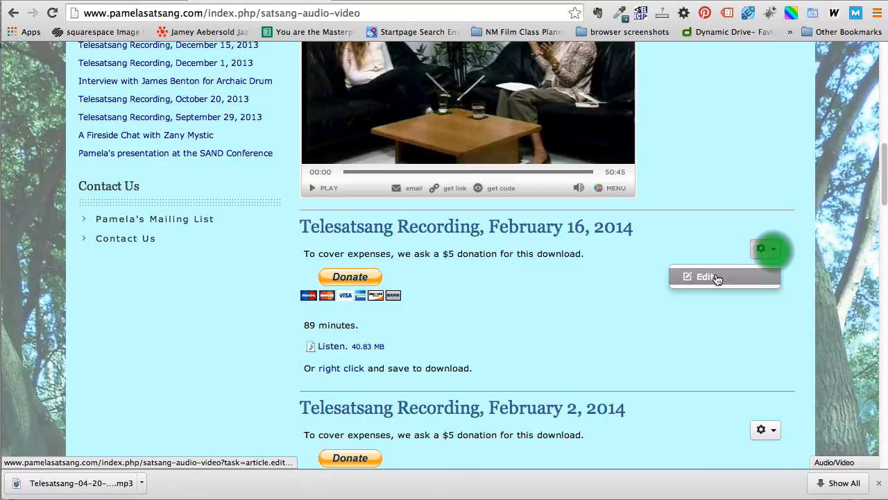
pyautogui.moveTo(663, 299)
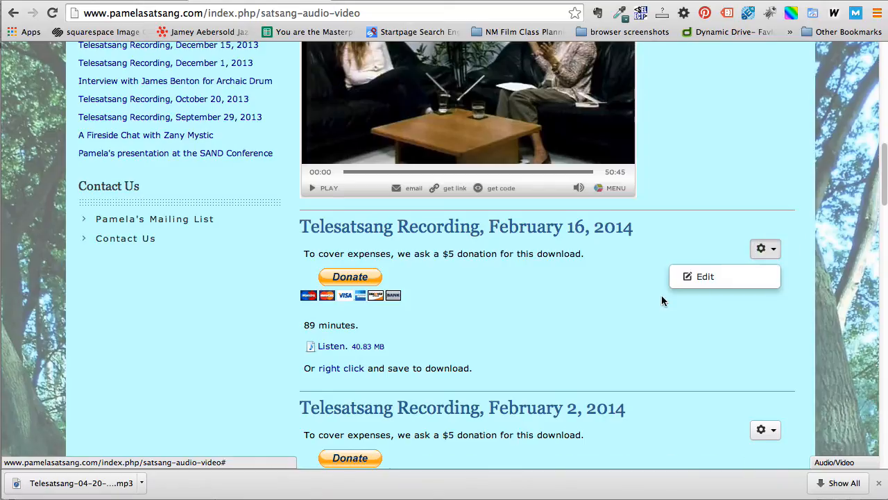
pyautogui.click(659, 297)
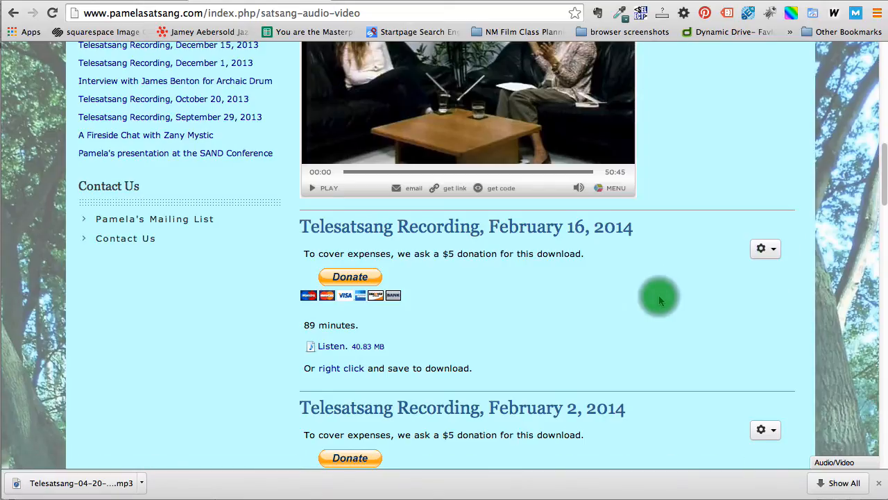
# Scroll to the February 16, 2014 recording and show its gear menu editing options
pyautogui.scroll(-3)
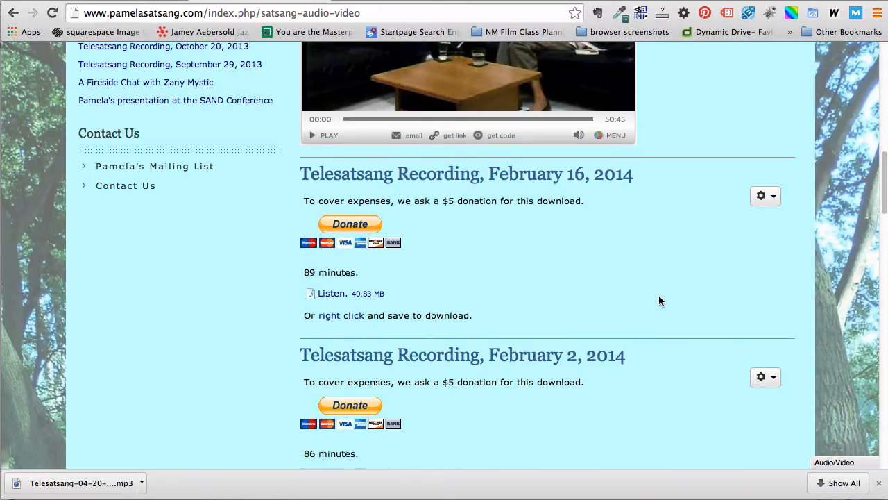
pyautogui.scroll(-3)
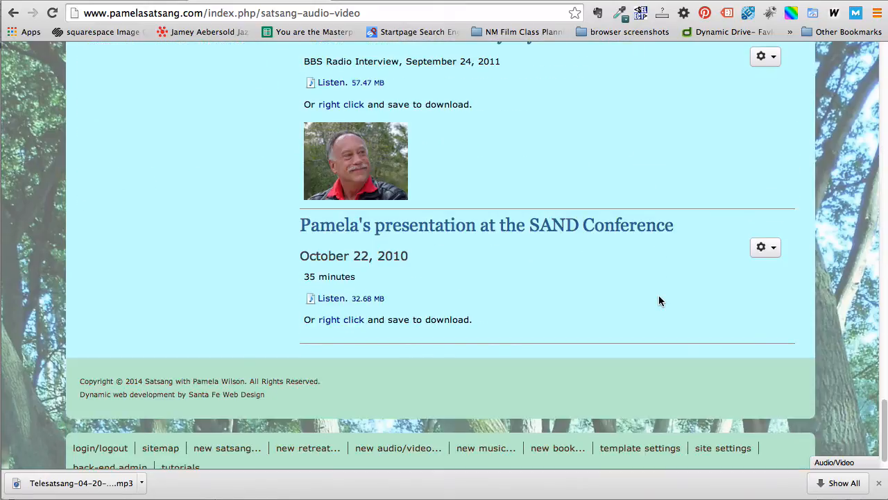
pyautogui.moveTo(116, 450)
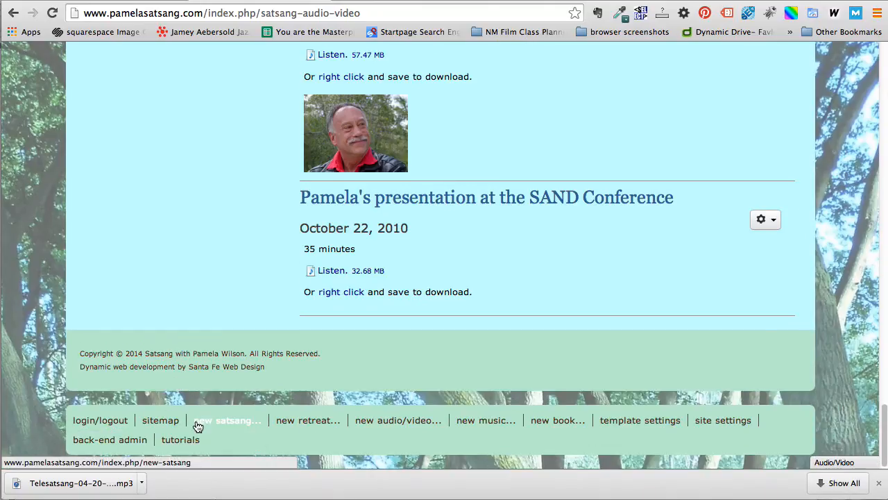
pyautogui.moveTo(300, 425)
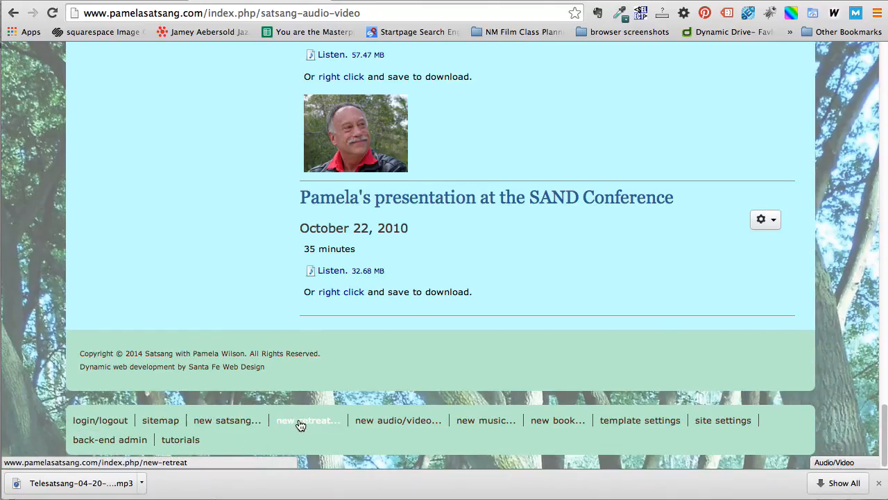
pyautogui.moveTo(479, 427)
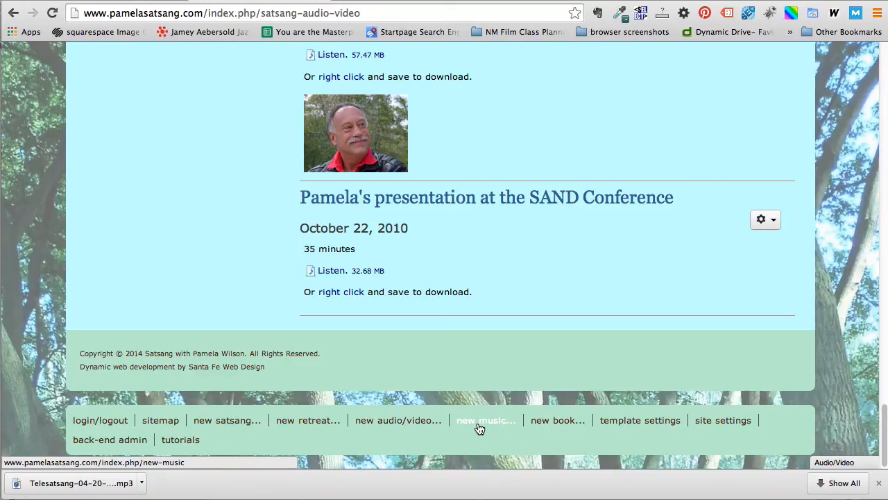
pyautogui.moveTo(213, 444)
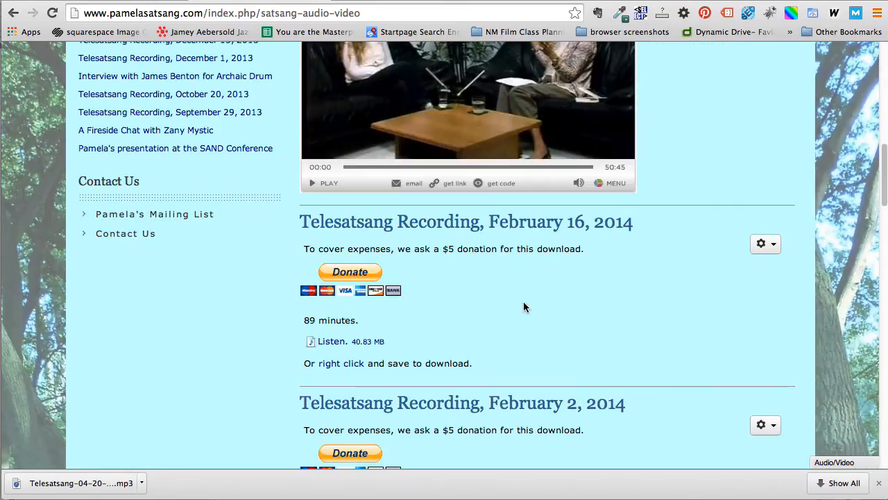
pyautogui.click(766, 244)
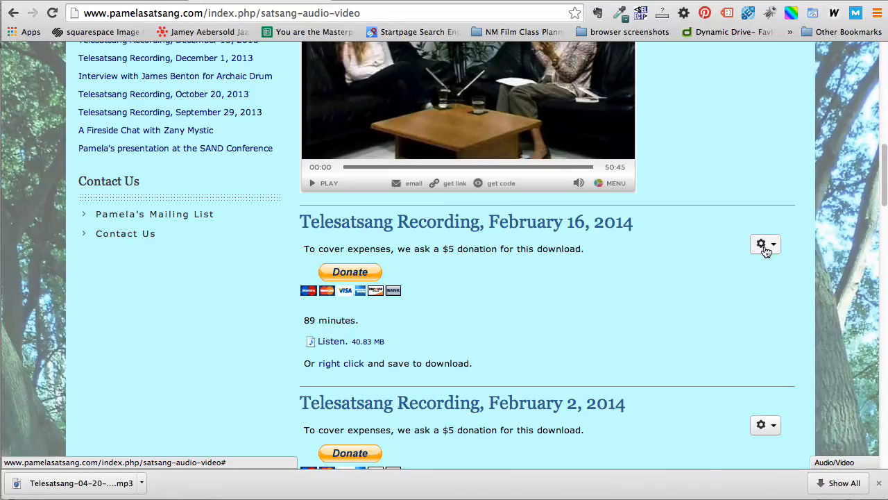
pyautogui.click(766, 244)
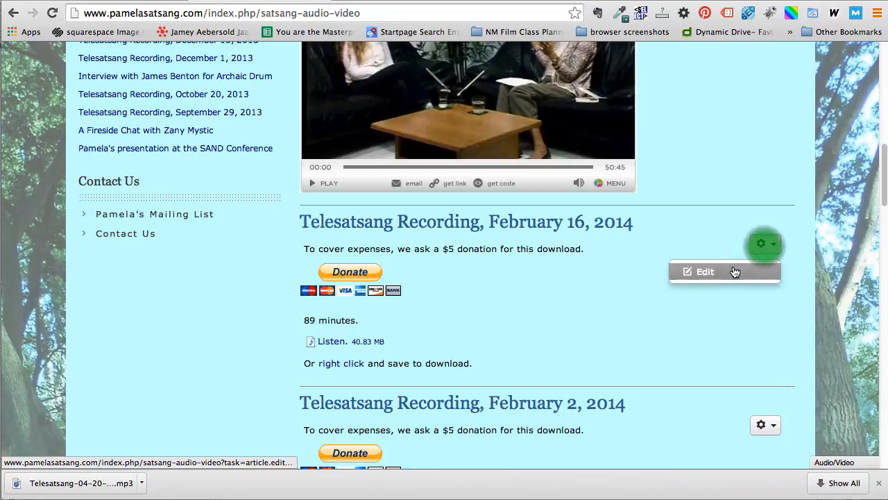
# Edit the February 16 article, copy its raw HTML body, and cancel without saving
pyautogui.click(705, 271)
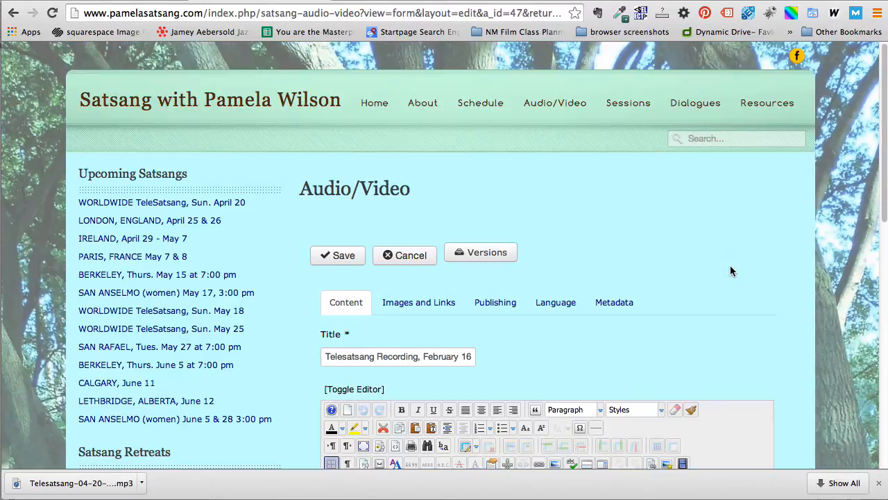
pyautogui.scroll(-3)
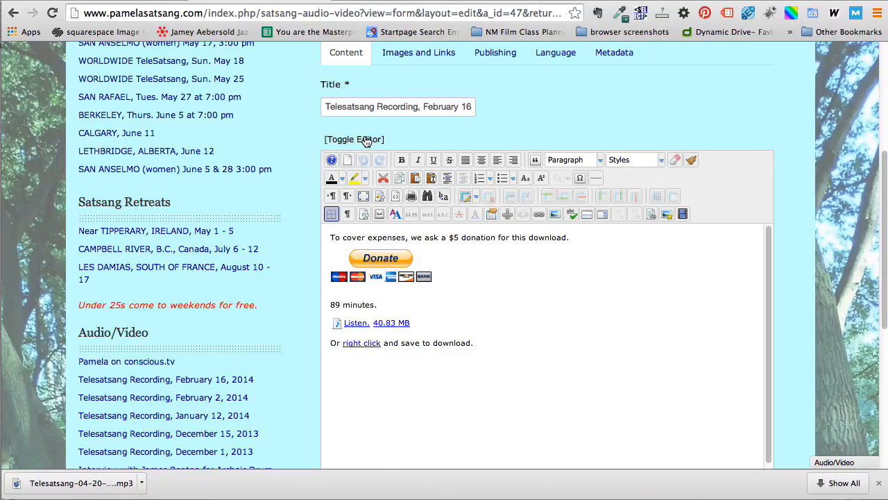
pyautogui.click(354, 139)
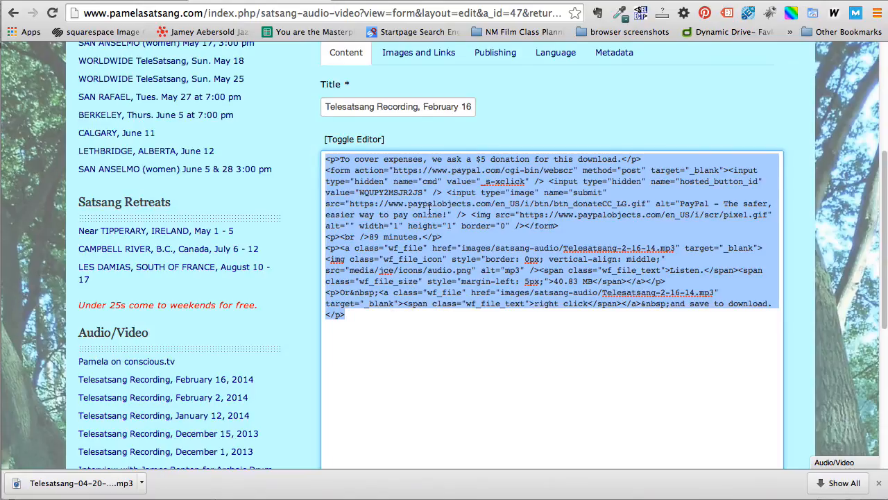
pyautogui.rightClick(430, 208)
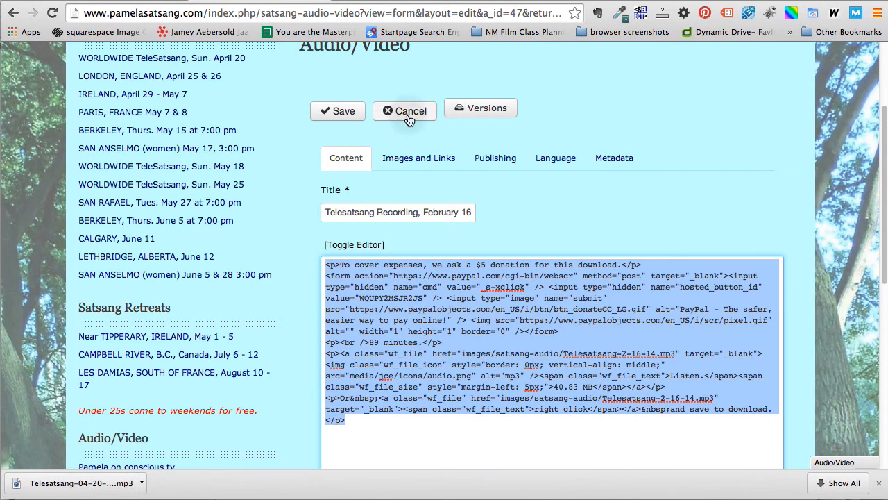
pyautogui.click(405, 111)
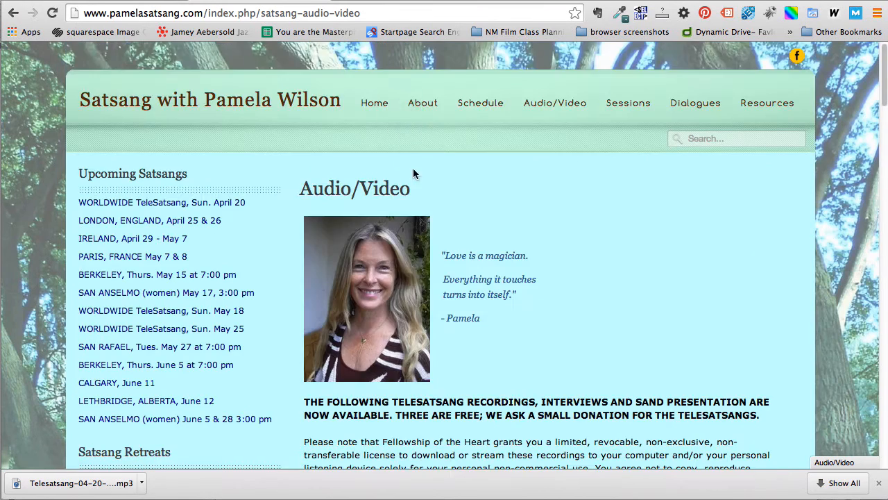
# Create a new audio/video article and paste the copied HTML into its body, back in visual view
pyautogui.scroll(-3)
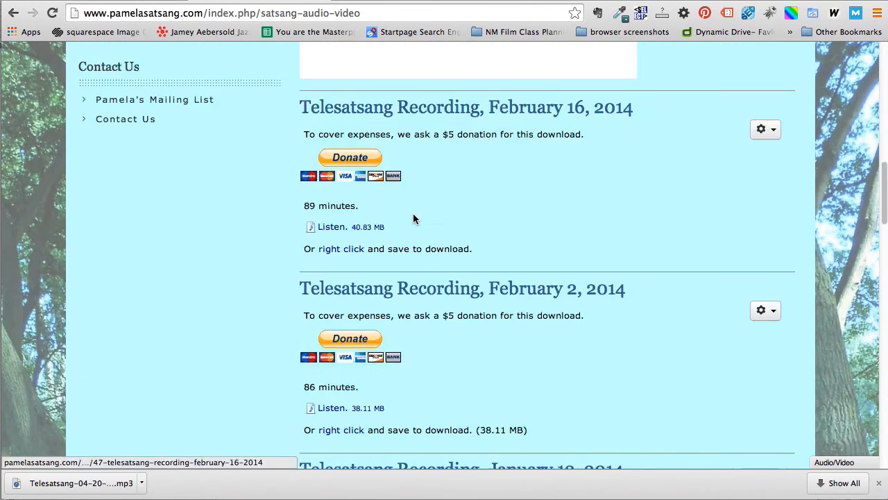
pyautogui.scroll(-3)
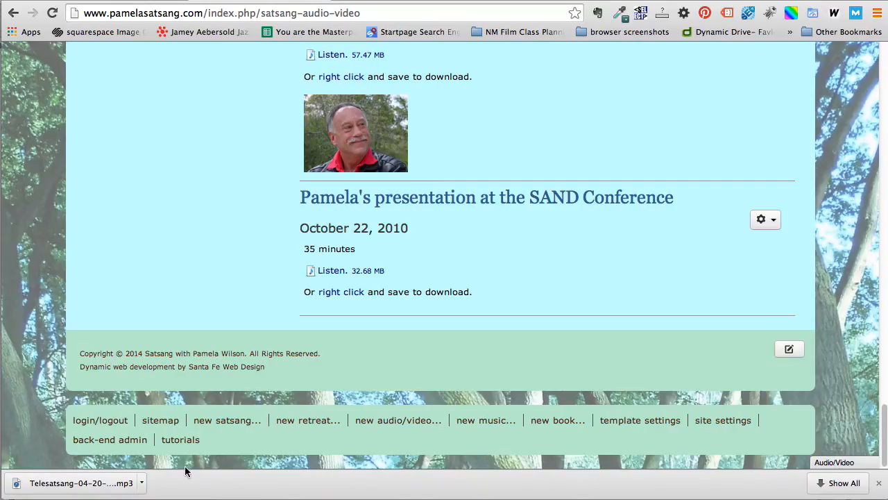
pyautogui.click(399, 420)
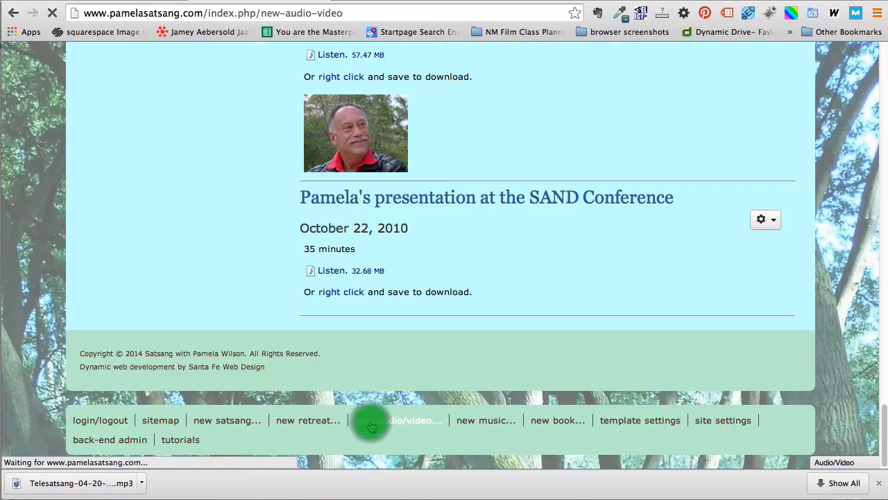
pyautogui.click(408, 419)
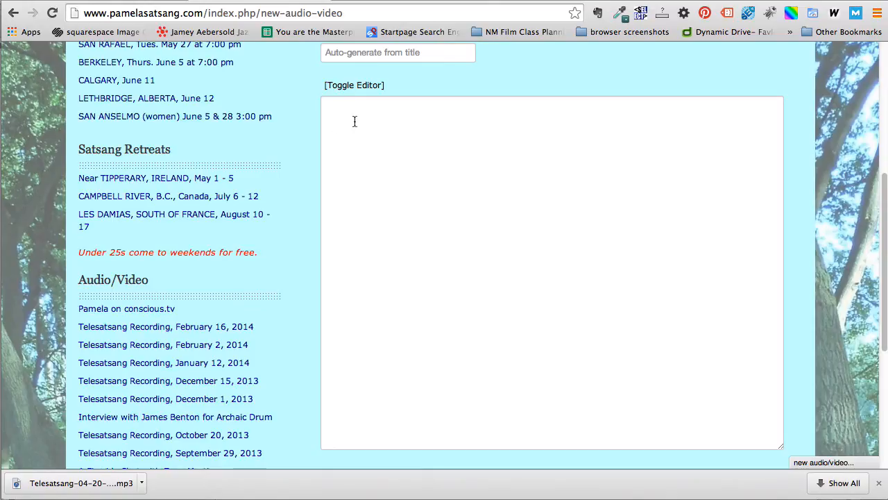
pyautogui.moveTo(342, 122)
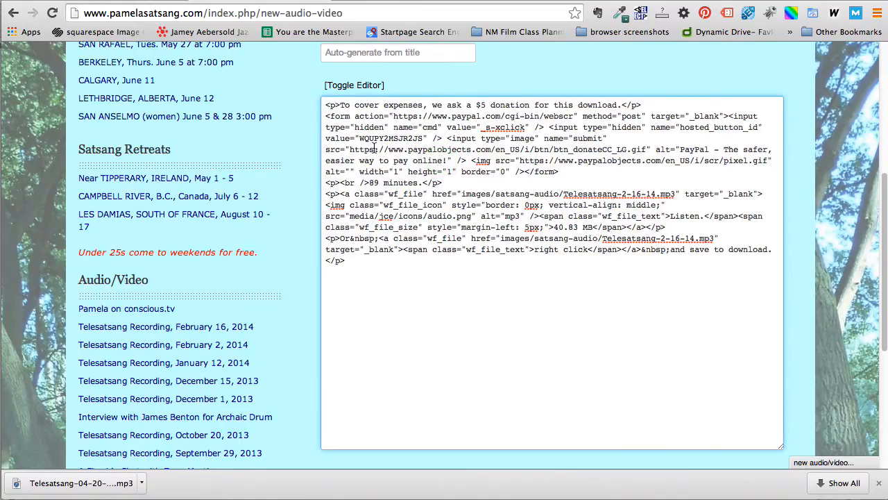
pyautogui.rightClick(352, 337)
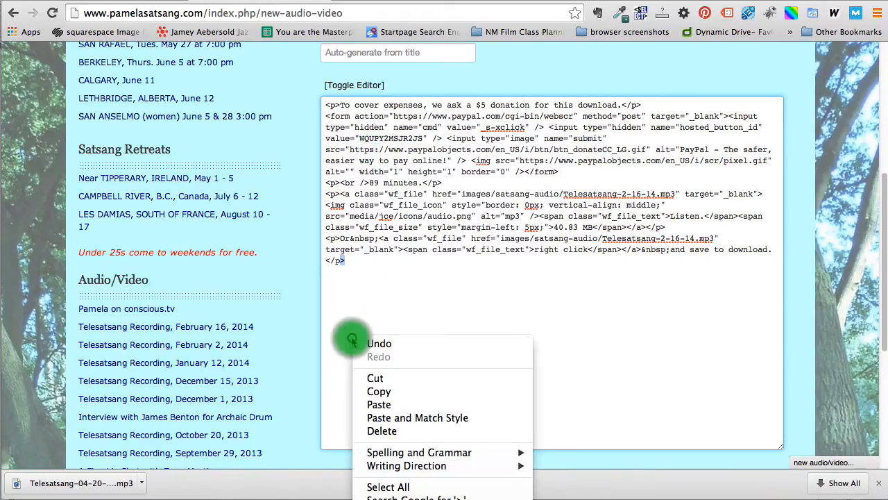
pyautogui.moveTo(419, 303)
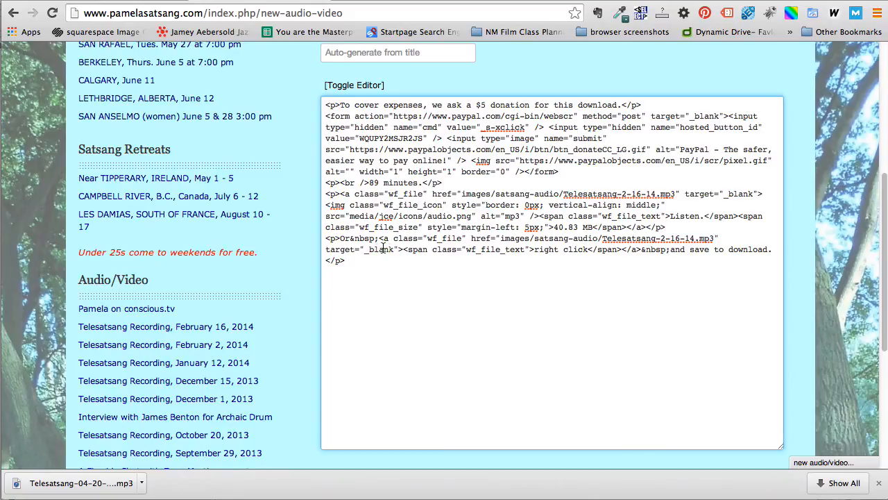
pyautogui.click(352, 84)
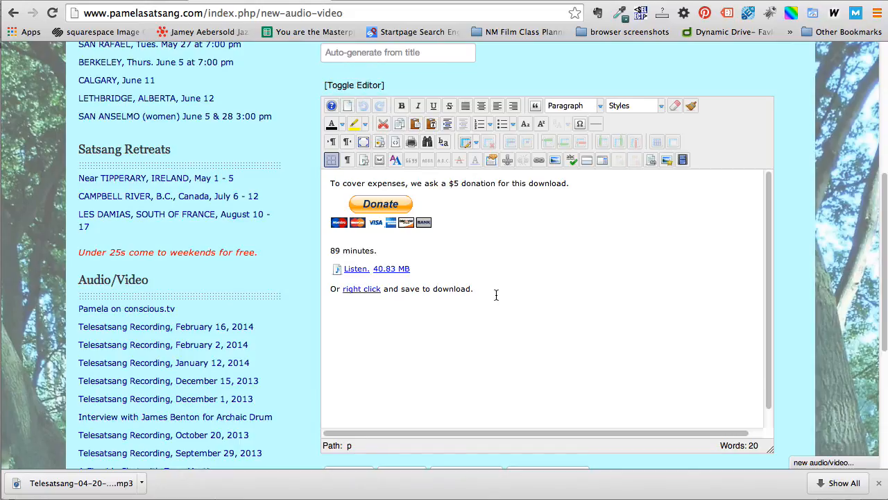
pyautogui.moveTo(469, 295)
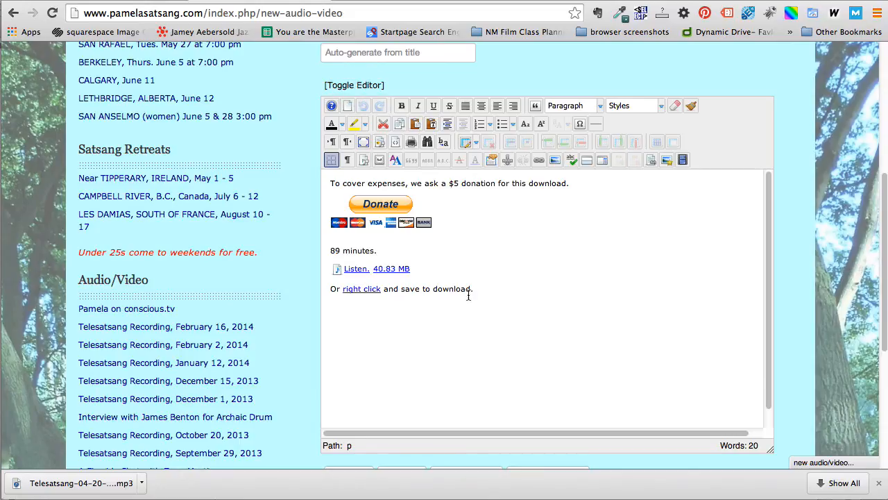
pyautogui.moveTo(429, 296)
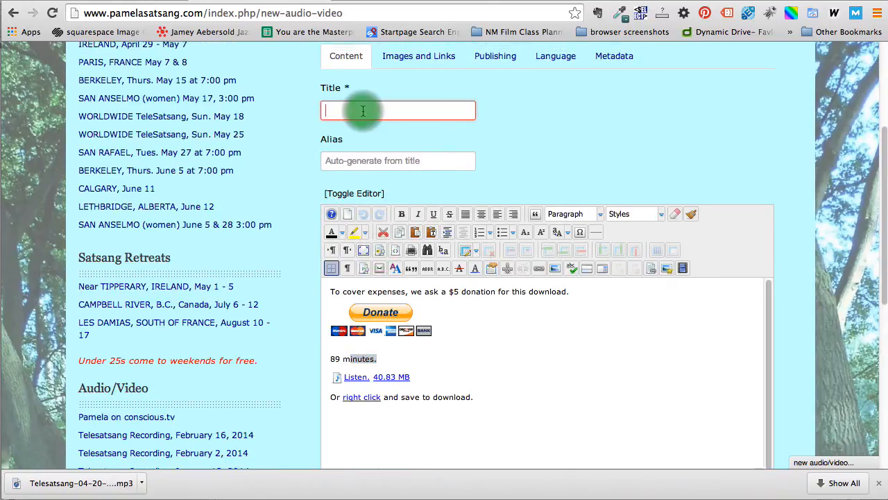
# Title the article 'TeleSatsang Recording, April 20, 2014' and select the old duration line for replacement
pyautogui.click(364, 111)
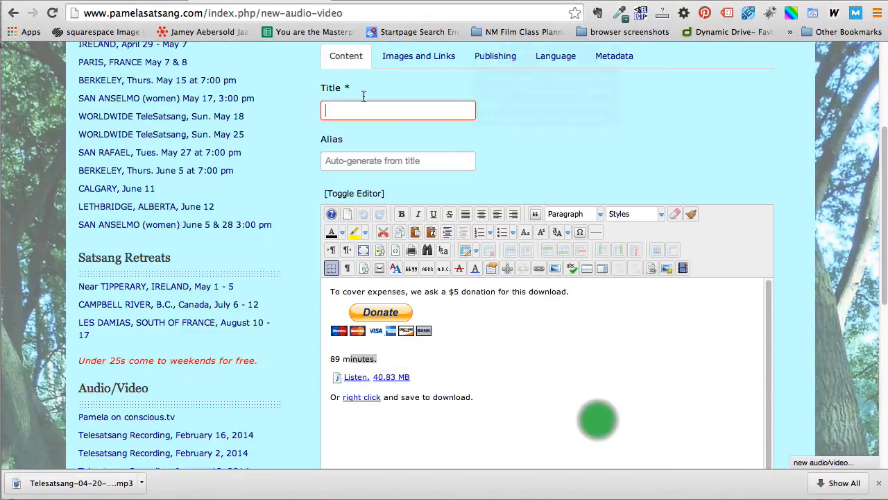
pyautogui.write('TeleSatsang Recording,  April 20, 2014')
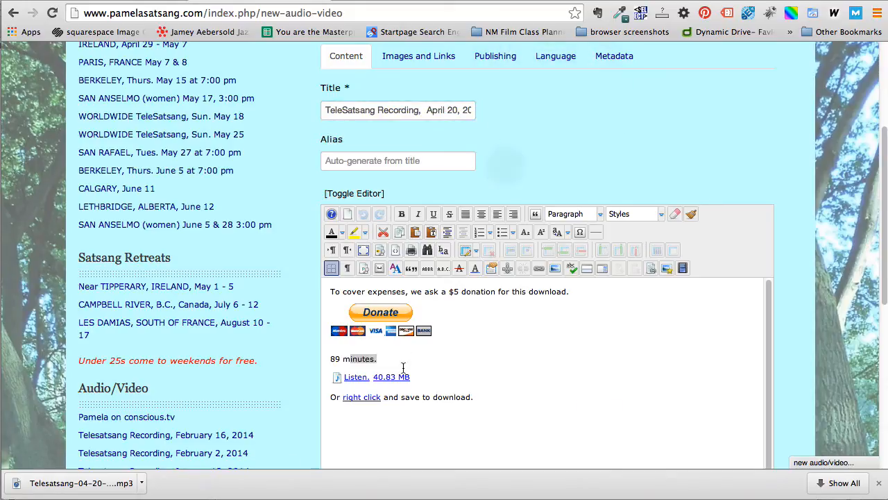
pyautogui.tripleClick(353, 358)
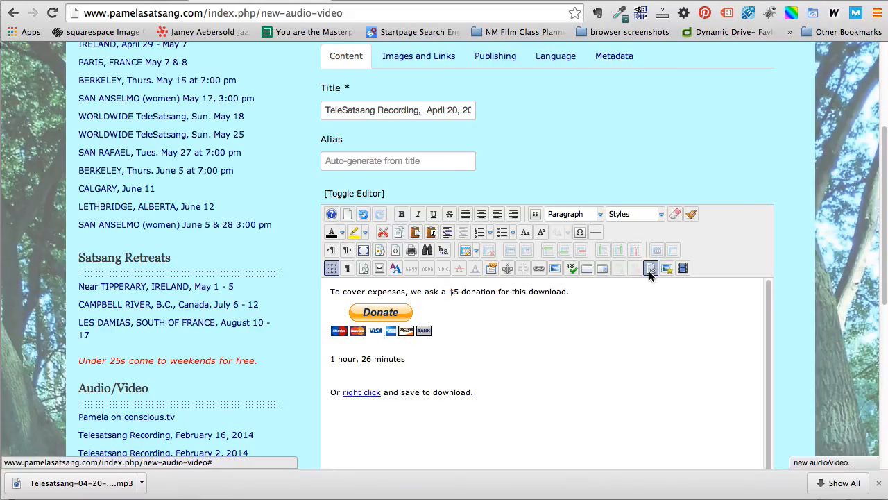
pyautogui.moveTo(649, 268)
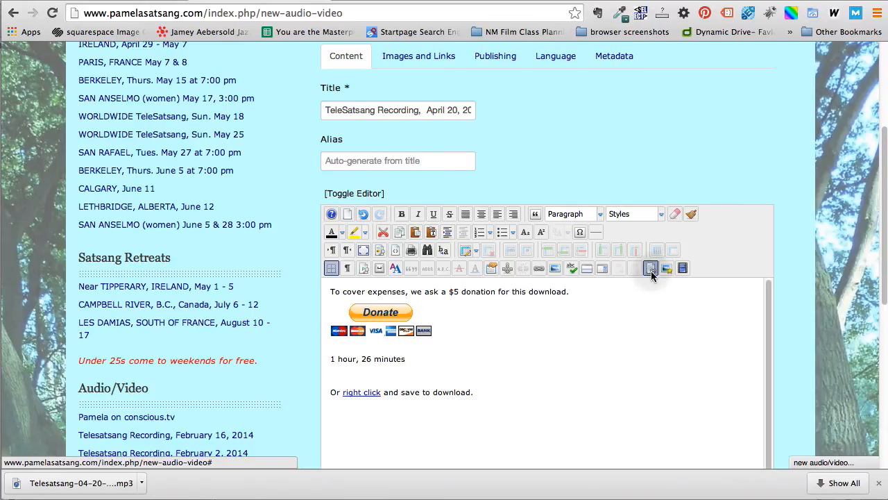
# Bring up the File Manager link dialog and browse into the satsang-audio folder
pyautogui.click(650, 268)
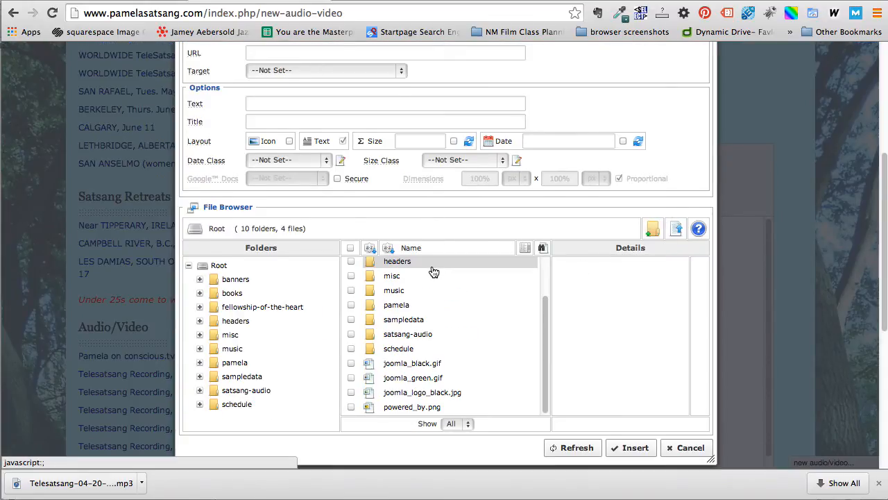
pyautogui.moveTo(418, 333)
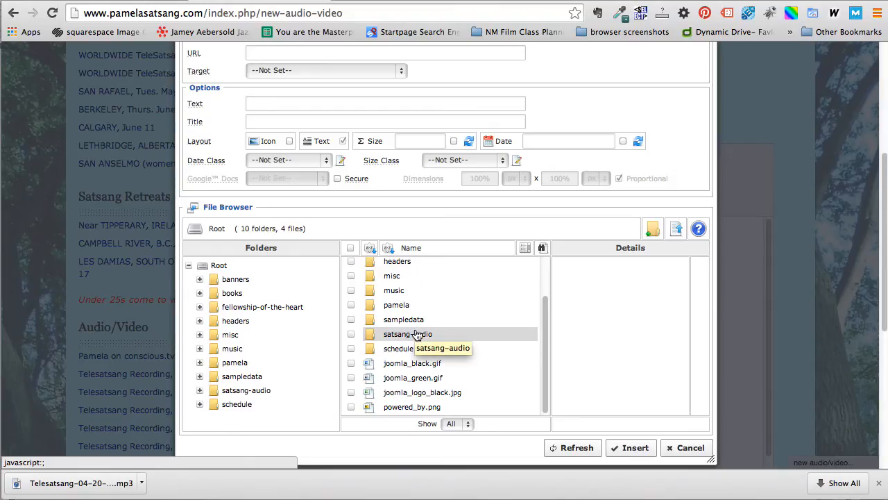
pyautogui.moveTo(439, 339)
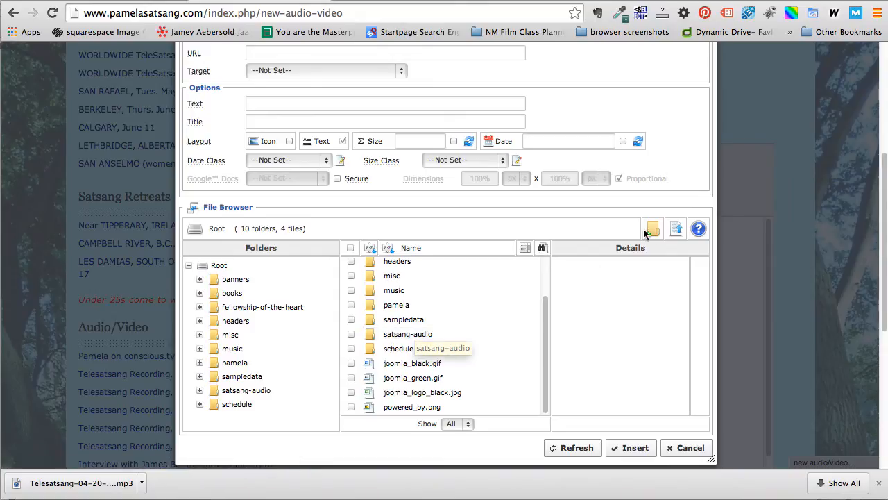
pyautogui.moveTo(652, 229)
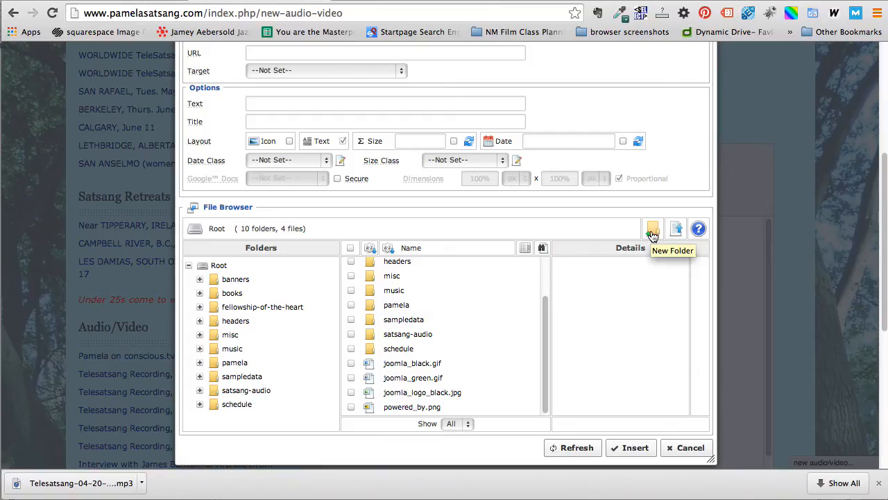
pyautogui.moveTo(415, 333)
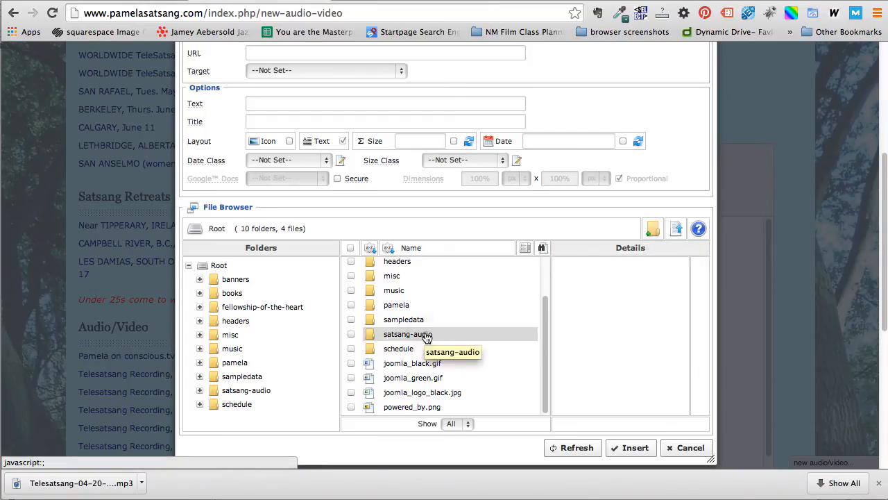
pyautogui.doubleClick(405, 334)
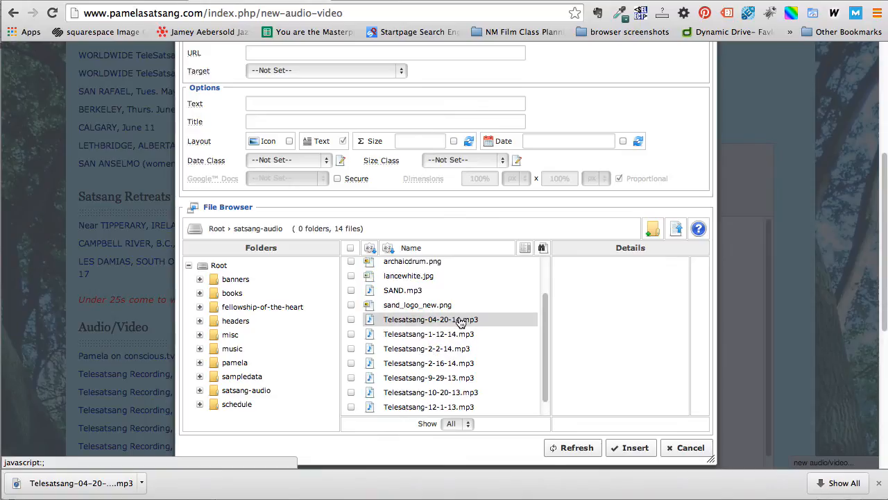
pyautogui.moveTo(459, 321)
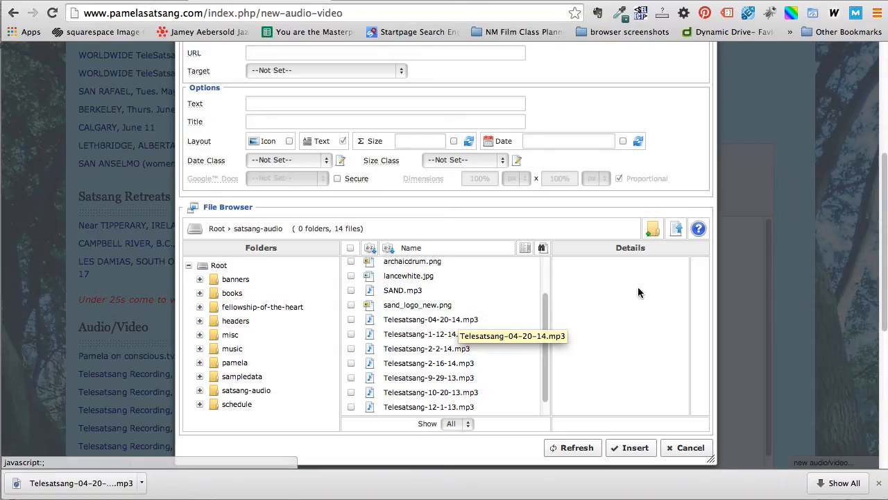
pyautogui.moveTo(677, 234)
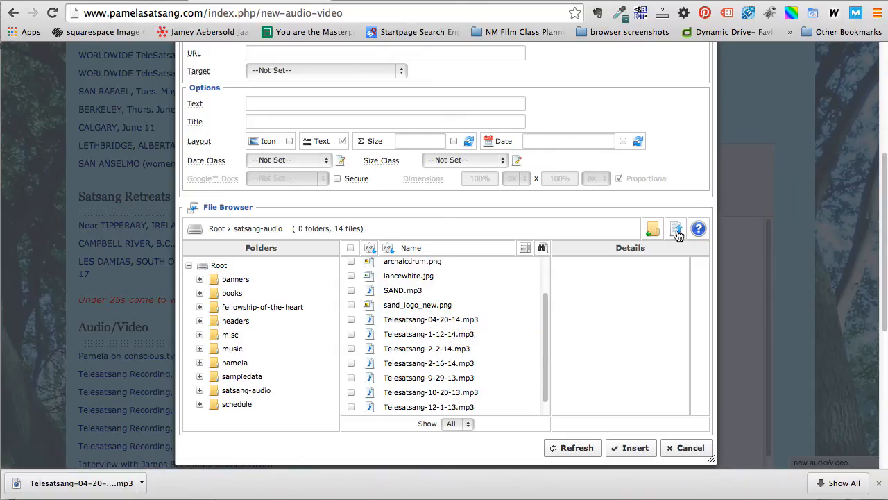
pyautogui.moveTo(676, 227)
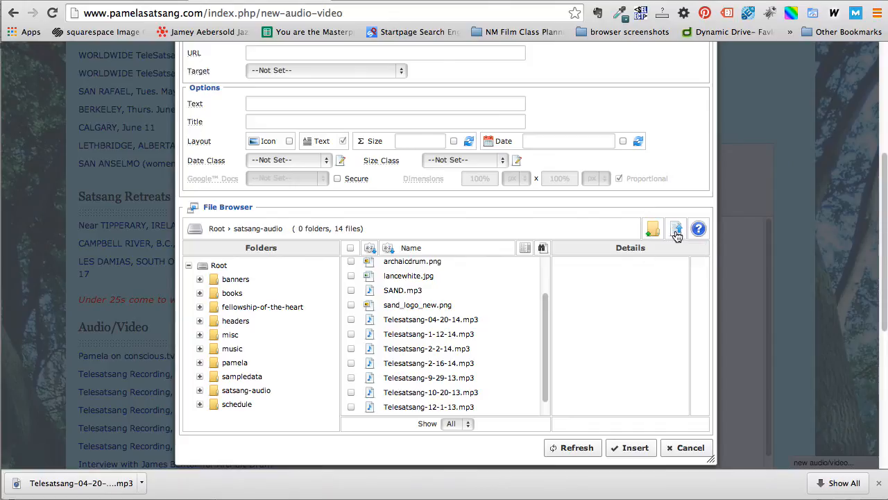
pyautogui.moveTo(676, 228)
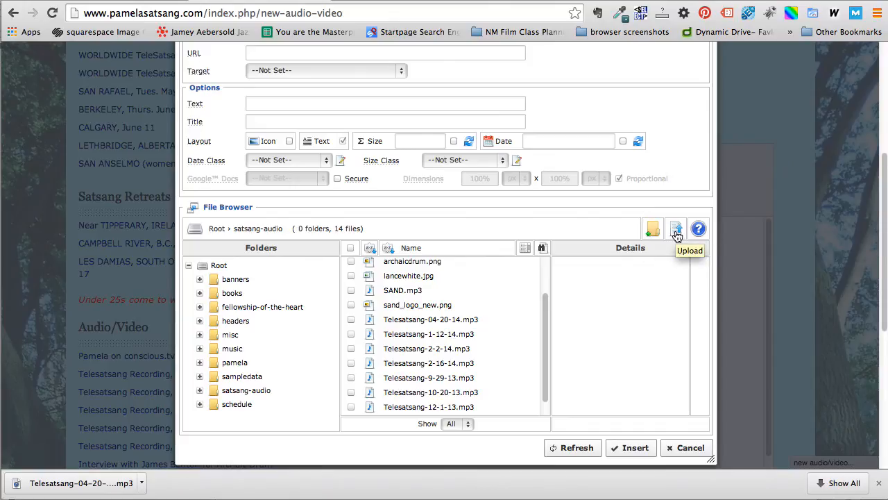
pyautogui.click(677, 228)
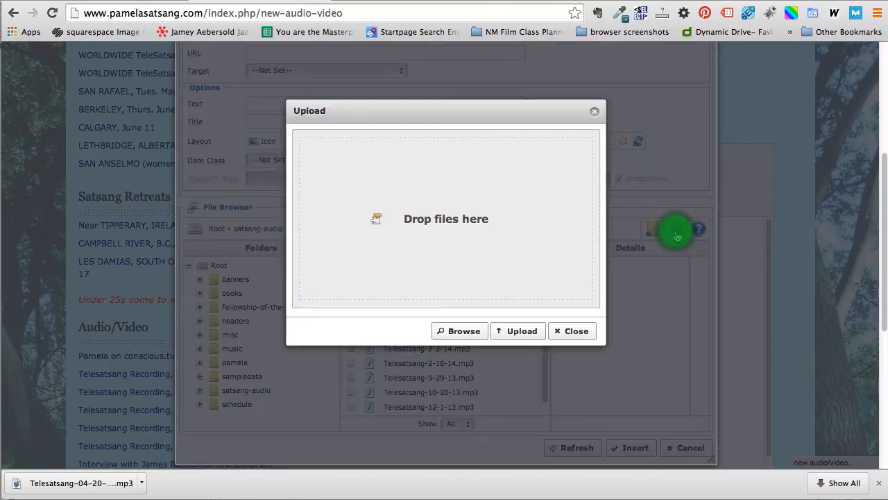
pyautogui.click(459, 330)
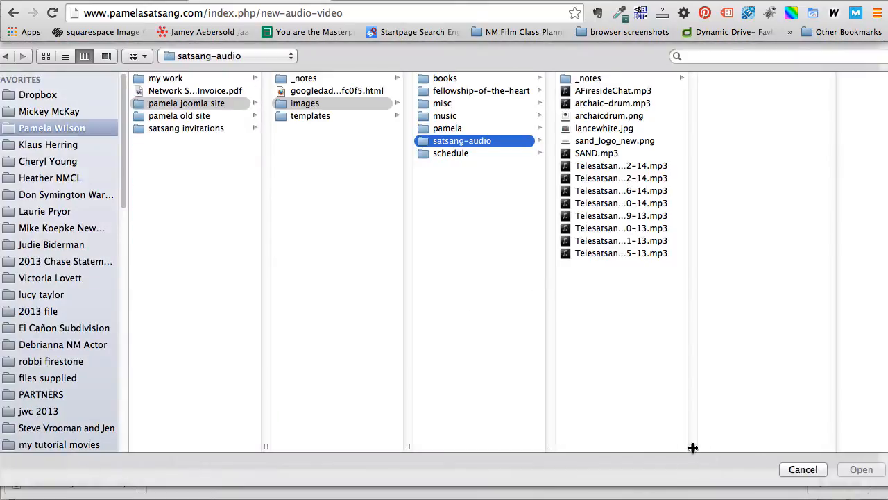
pyautogui.click(598, 203)
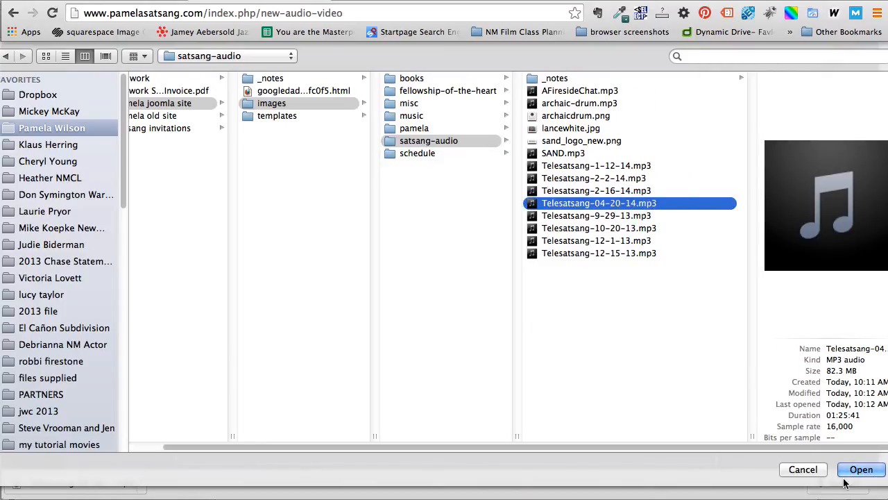
pyautogui.click(860, 469)
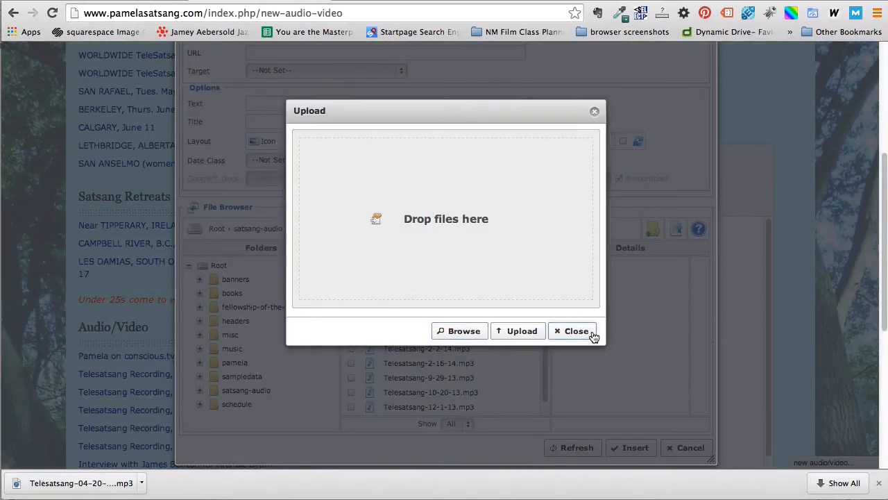
pyautogui.moveTo(522, 331)
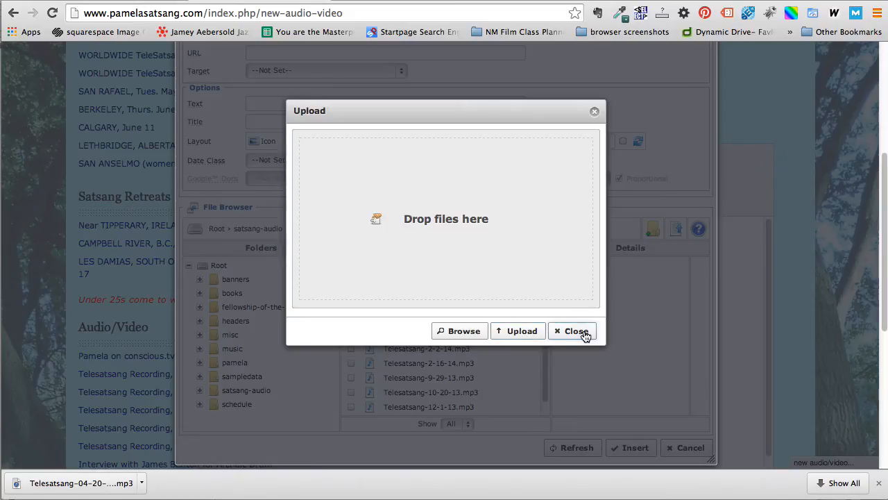
pyautogui.click(575, 330)
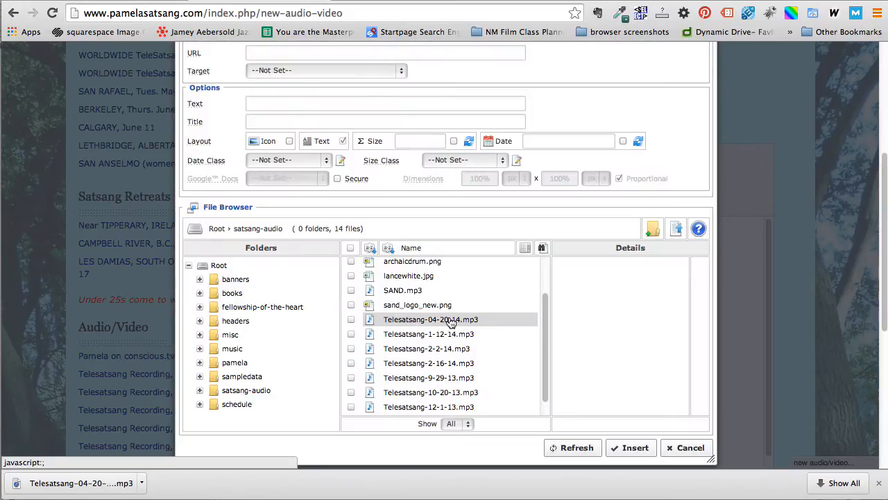
# Choose Telesatsang-04-20-14.mp3 as the link target, filling its URL, size and date
pyautogui.click(450, 319)
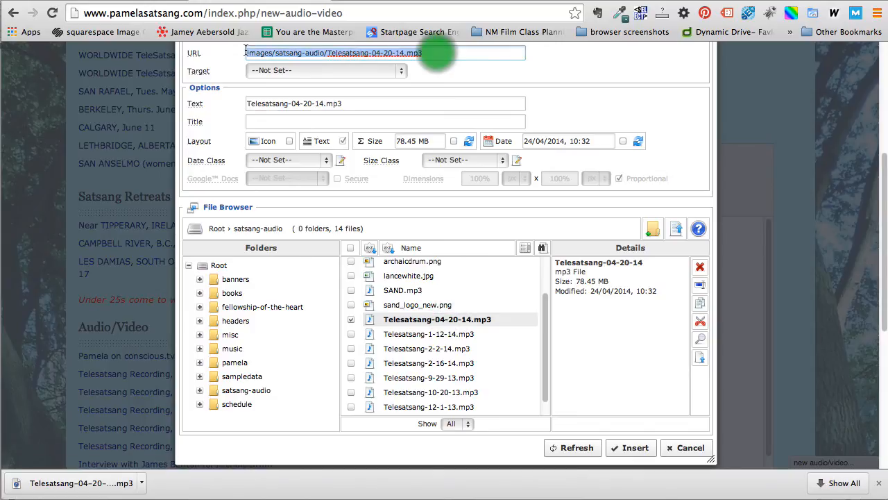
pyautogui.moveTo(210, 57)
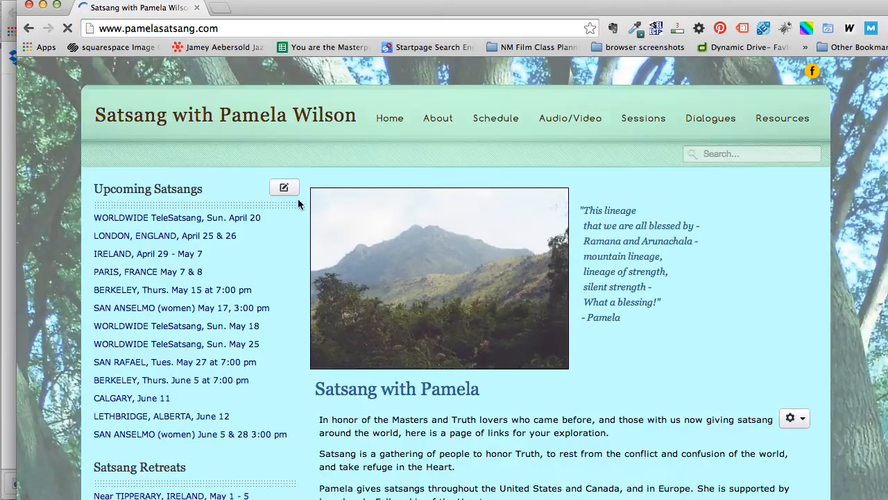
# Go to the site's Audio/Video page and scroll down
pyautogui.click(571, 118)
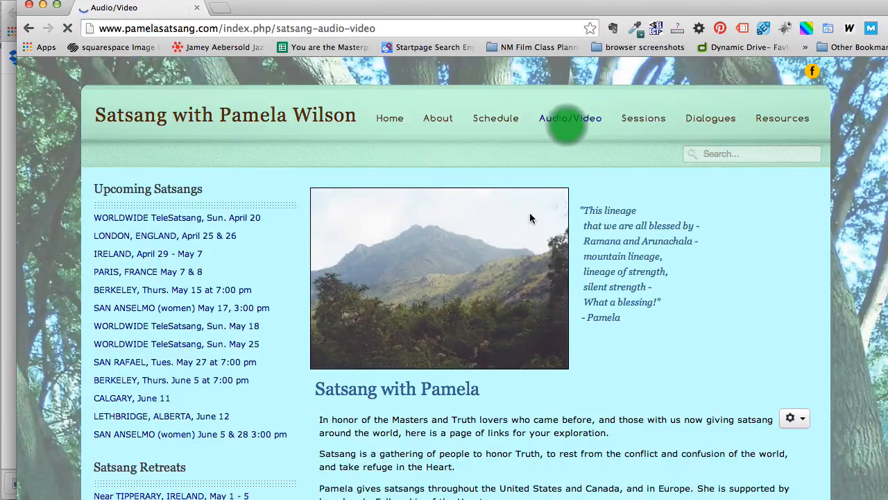
pyautogui.scroll(-3)
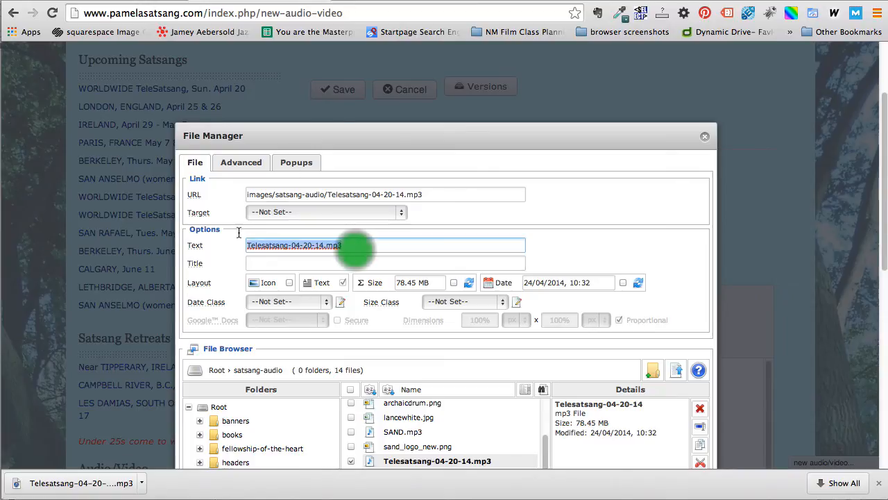
# Insert a 'Listen' link to Telesatsang-04-20-14.mp3 with file icon and 78.45 MB size shown
pyautogui.write('Listen')
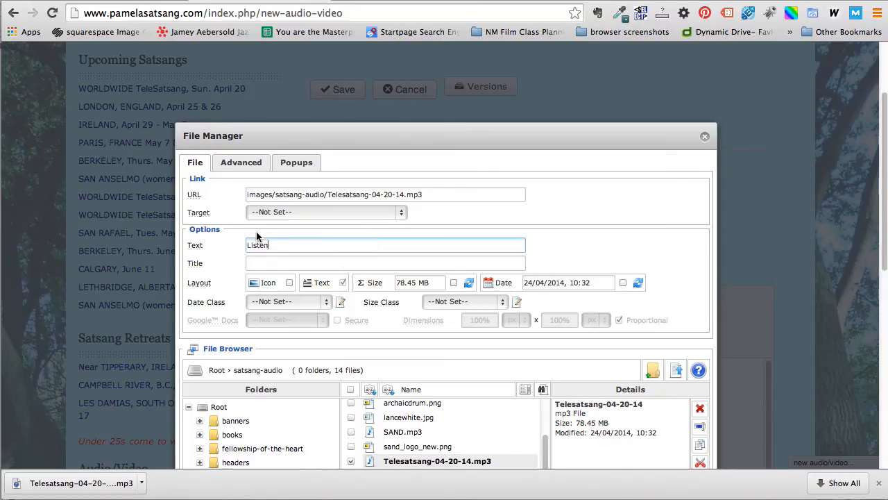
pyautogui.doubleClick(264, 244)
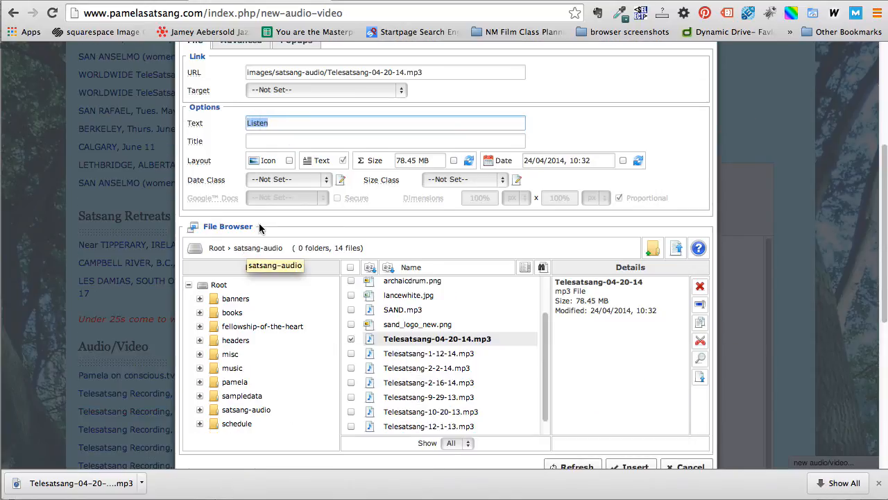
pyautogui.click(287, 161)
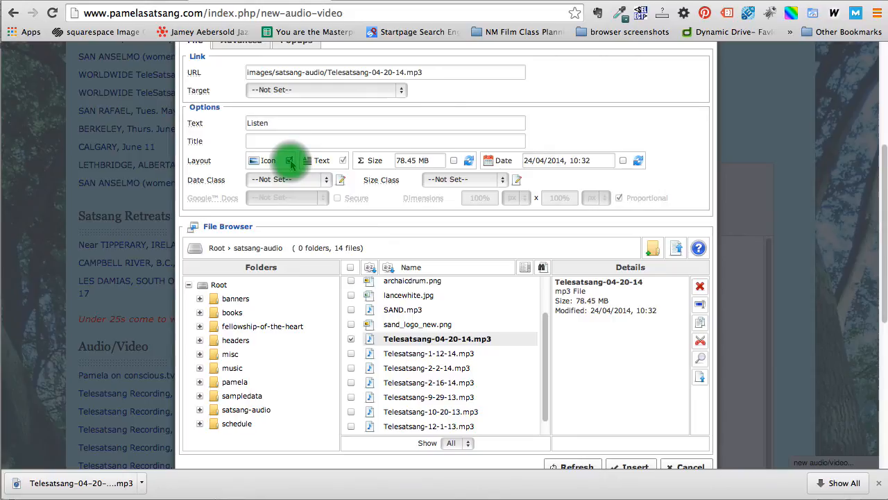
pyautogui.click(290, 161)
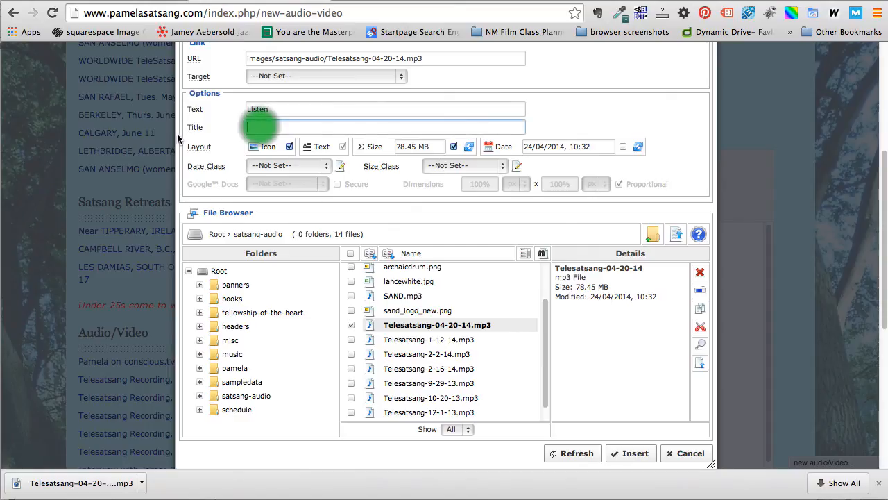
pyautogui.moveTo(186, 127)
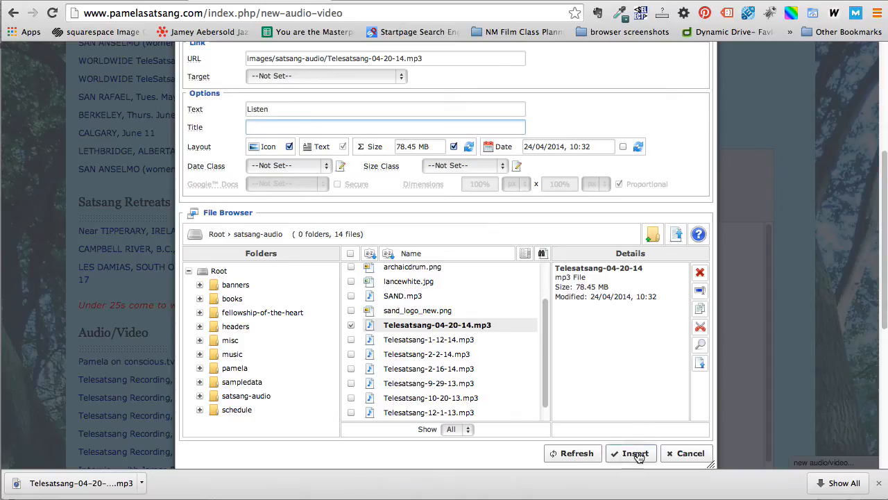
pyautogui.click(635, 453)
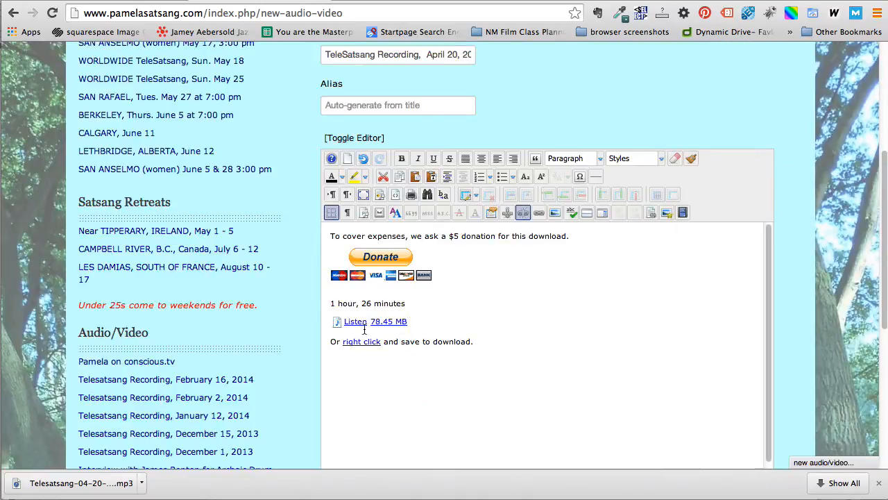
pyautogui.moveTo(361, 324)
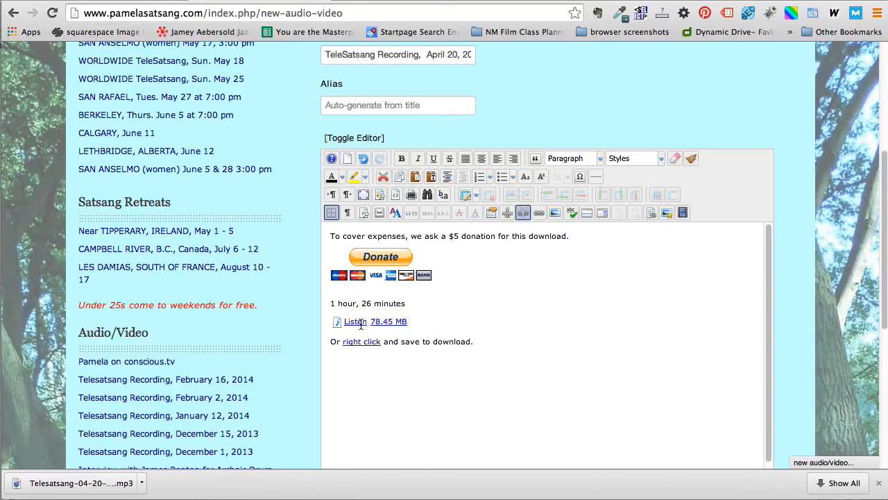
# Link the 'right click' words to Telesatsang-04-20-14.mp3, keeping the original link text
pyautogui.click(355, 322)
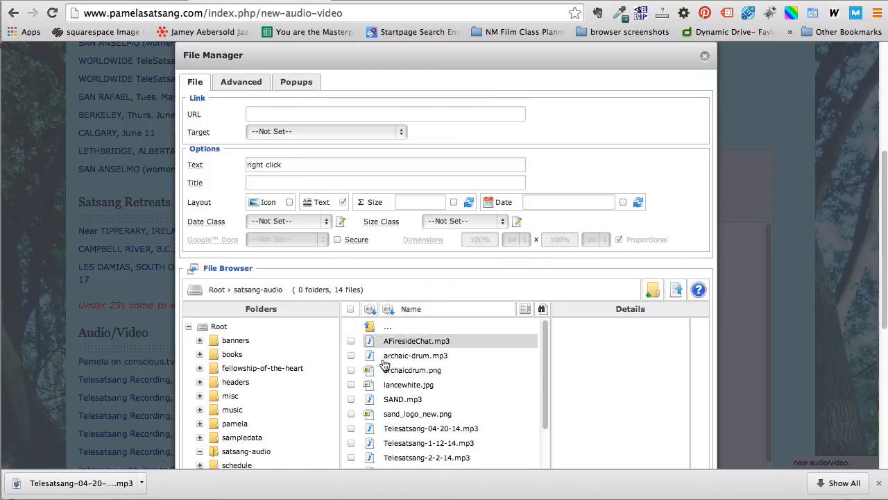
pyautogui.click(410, 427)
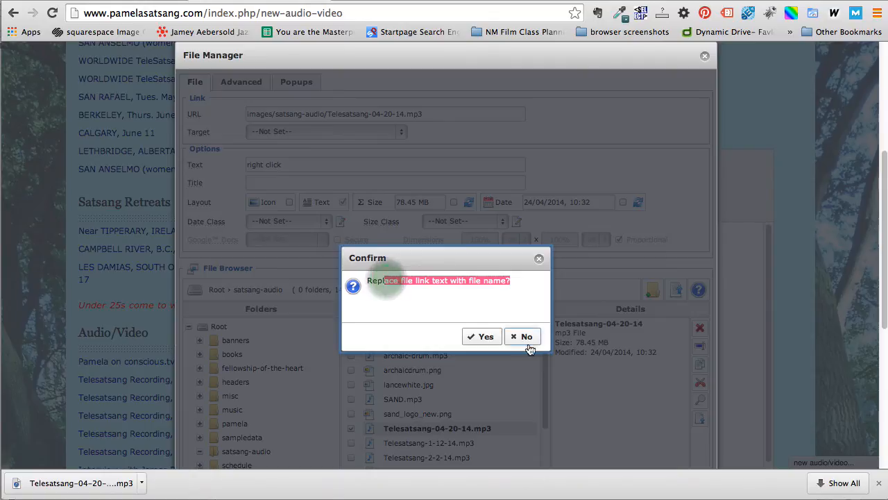
pyautogui.click(522, 335)
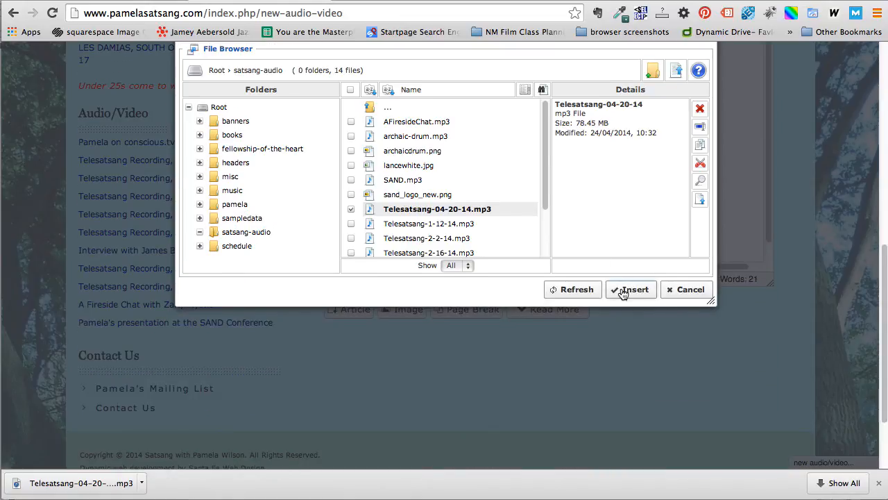
pyautogui.click(630, 290)
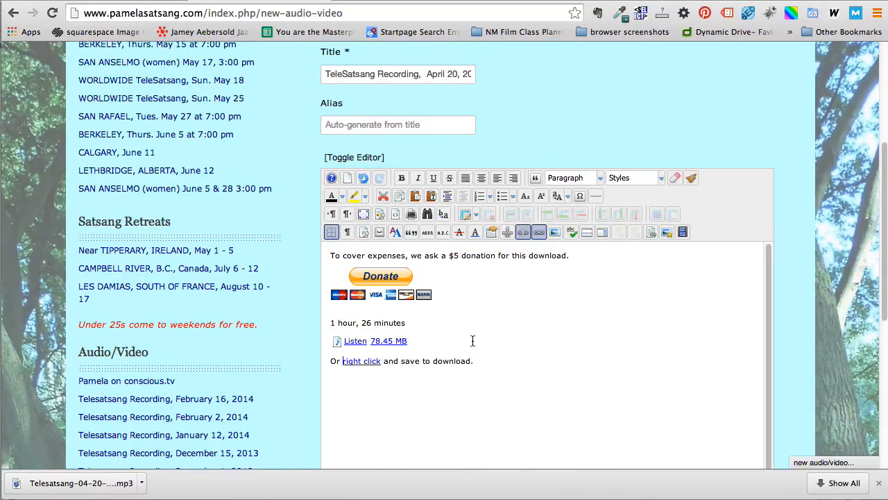
# Enter the meta description "Listen to this telesatsang session with Pamela Wilson." in the article's Metadata settings
pyautogui.scroll(-3)
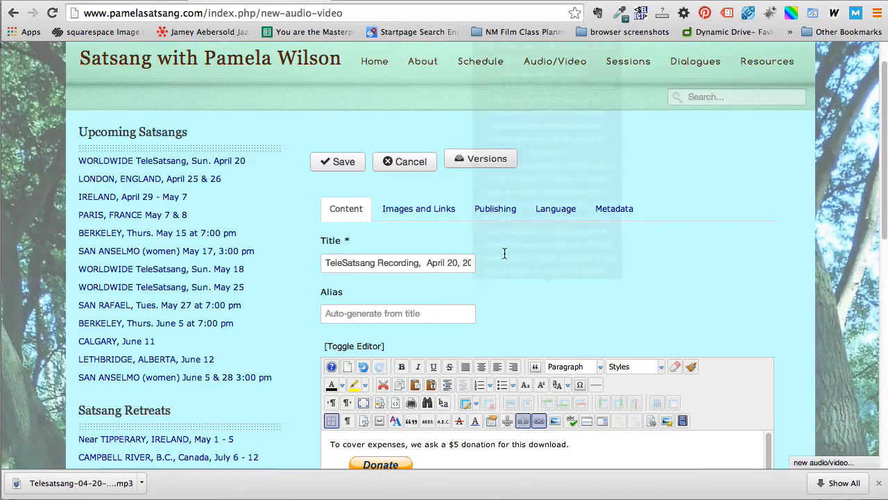
pyautogui.moveTo(491, 208)
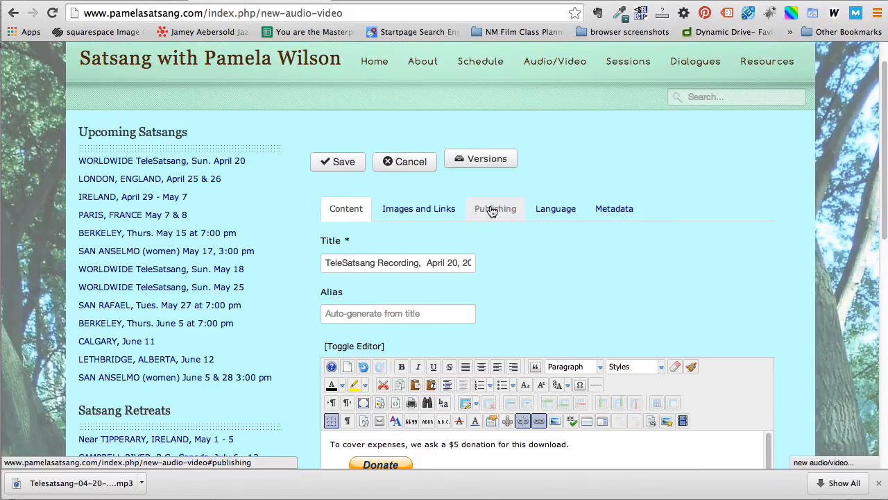
pyautogui.click(494, 208)
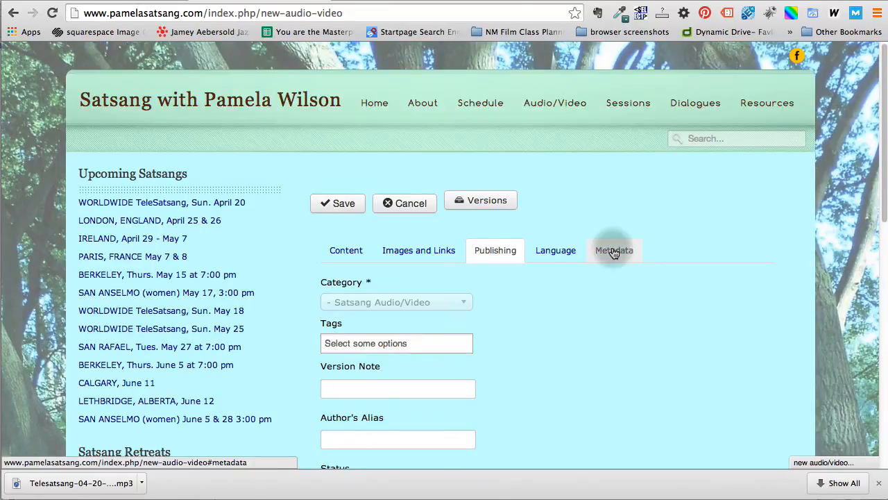
pyautogui.click(613, 250)
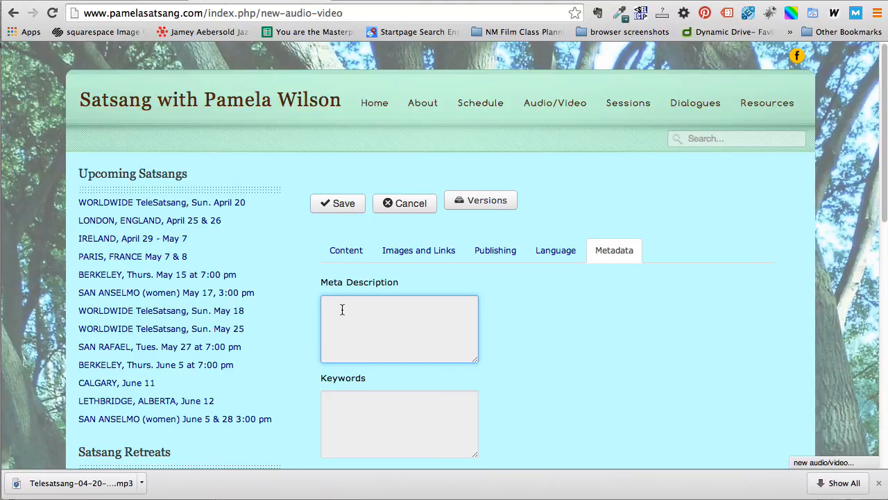
pyautogui.write('Listen to thei')
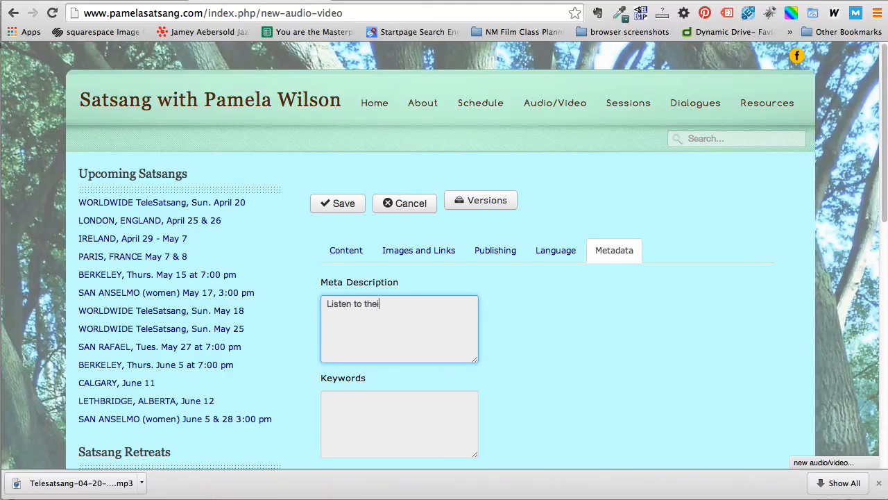
pyautogui.write('this telesatsang')
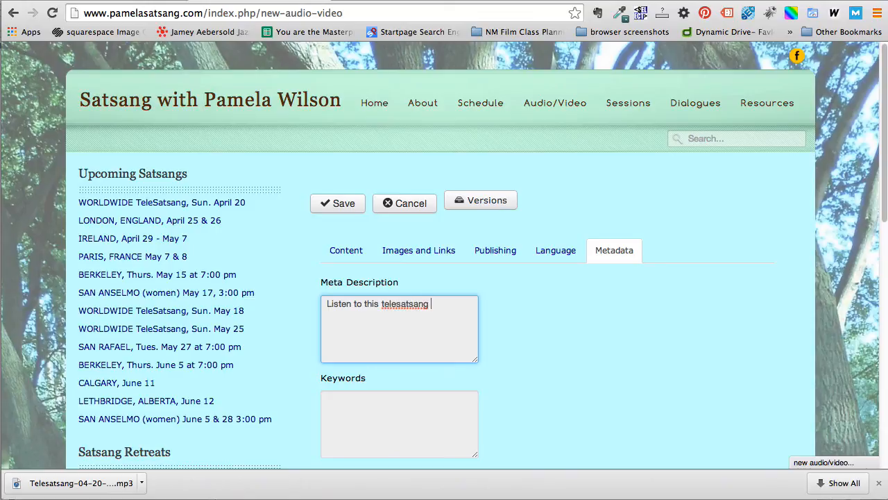
pyautogui.write('session with Pamel')
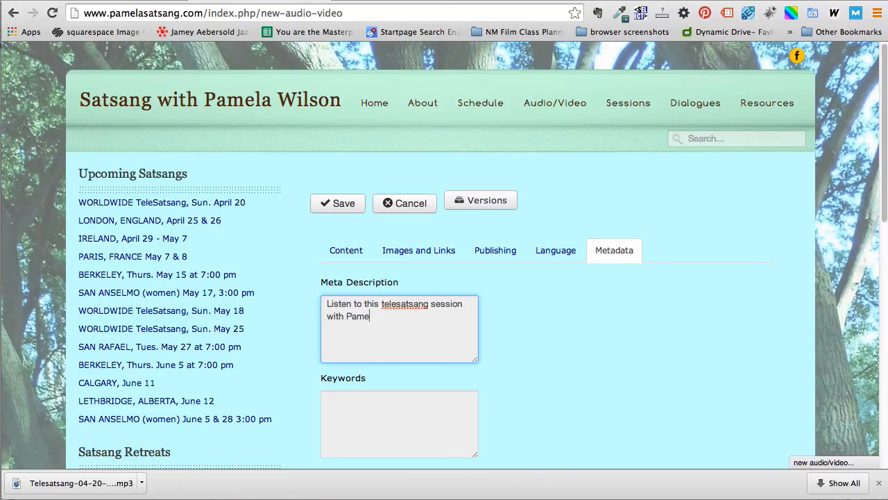
pyautogui.write('la Wilson.')
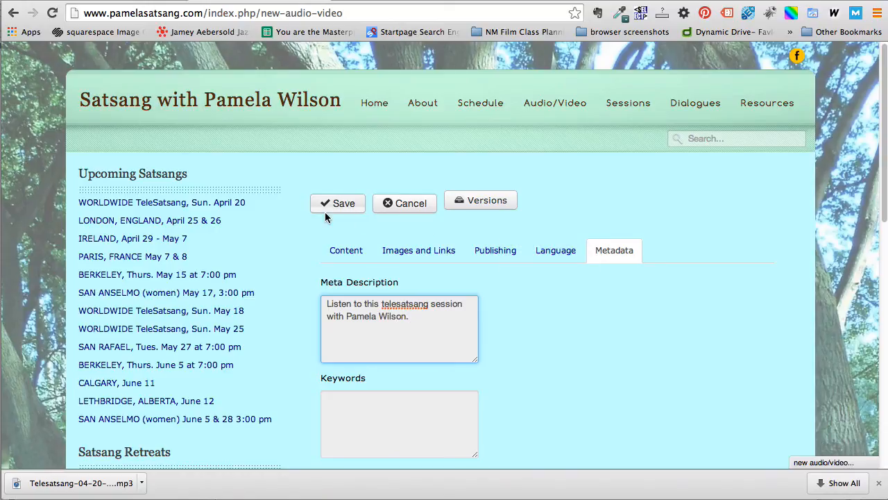
pyautogui.moveTo(338, 220)
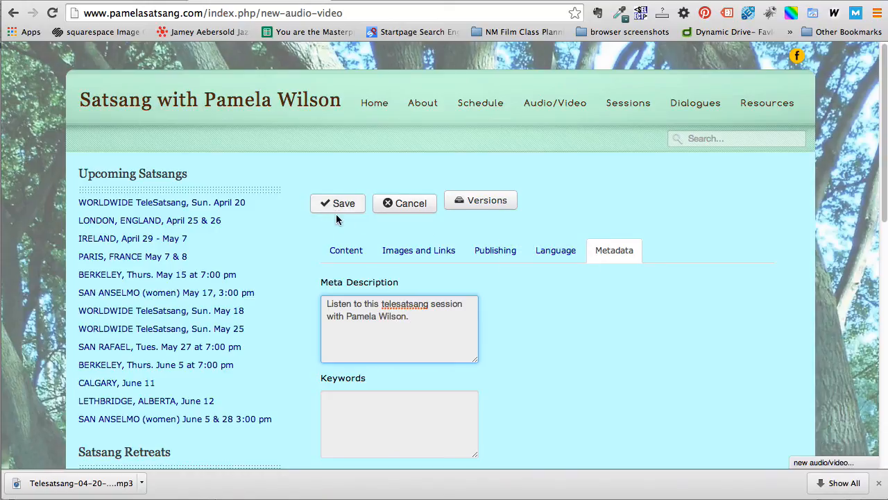
# Check the article's content and title, then save it so Joomla confirms successful submission
pyautogui.click(345, 250)
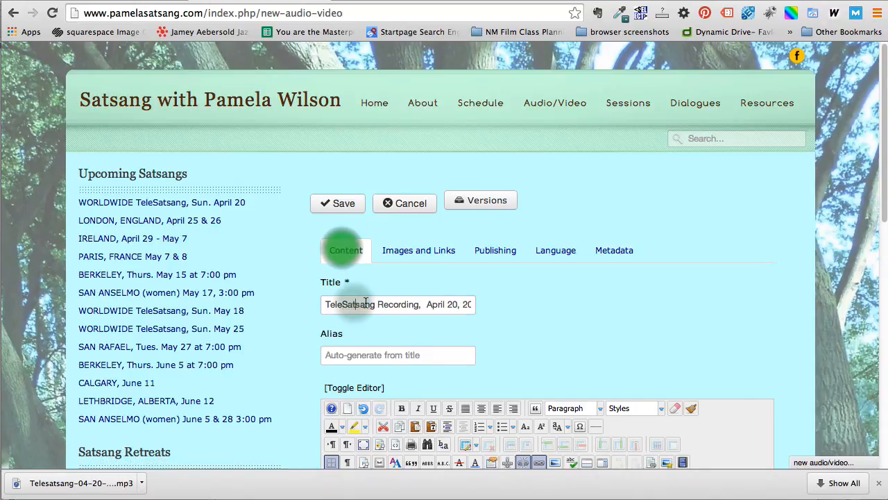
pyautogui.scroll(-3)
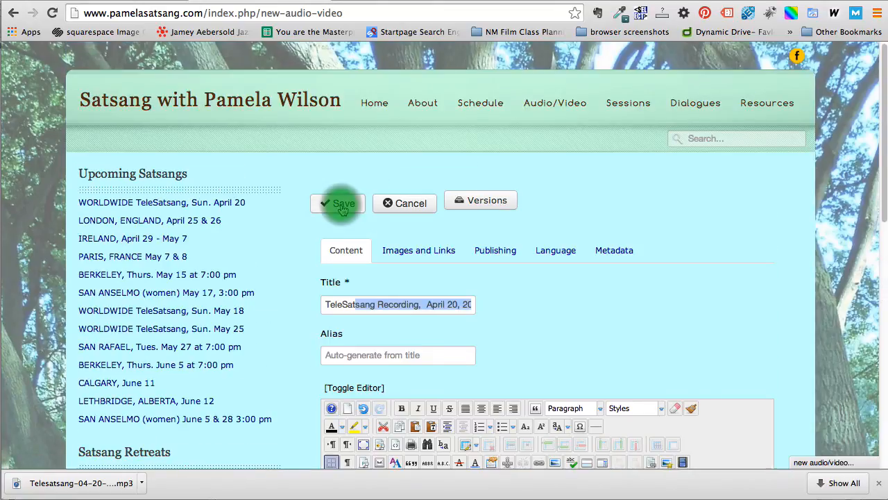
pyautogui.click(339, 202)
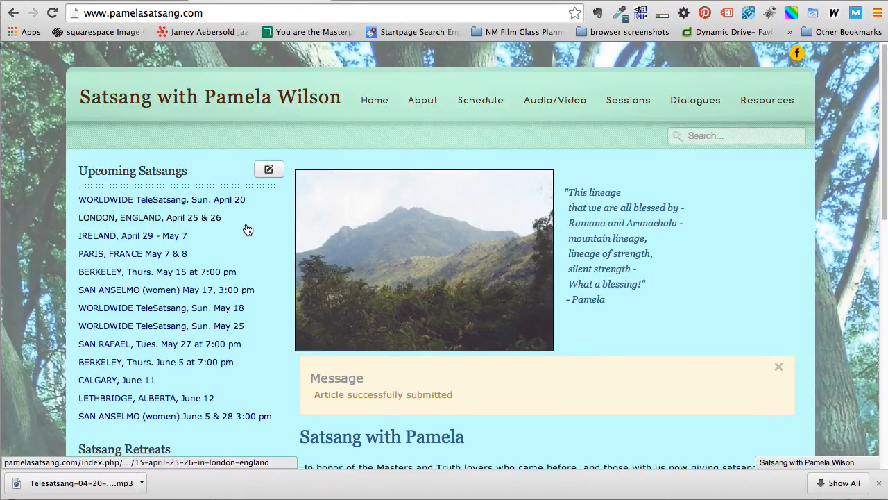
# View the Audio/Video page listing the new April 20, 2014 TeleSatsang Recording with its links
pyautogui.click(555, 97)
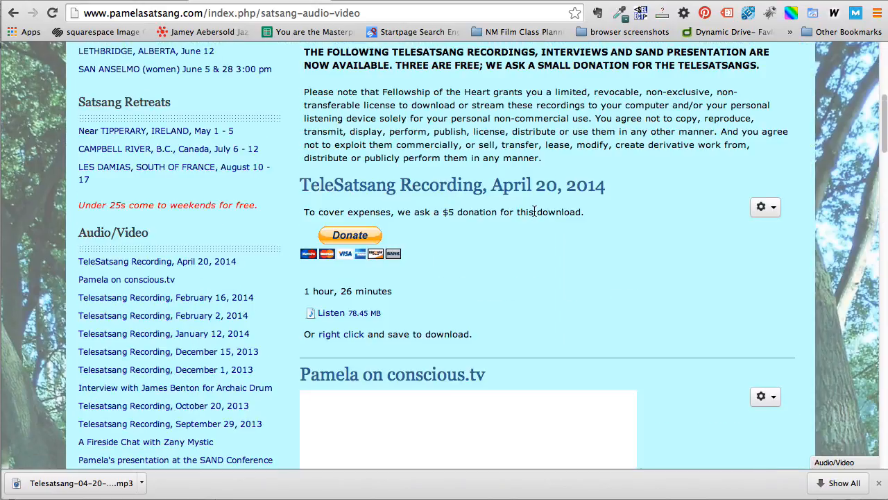
pyautogui.scroll(-3)
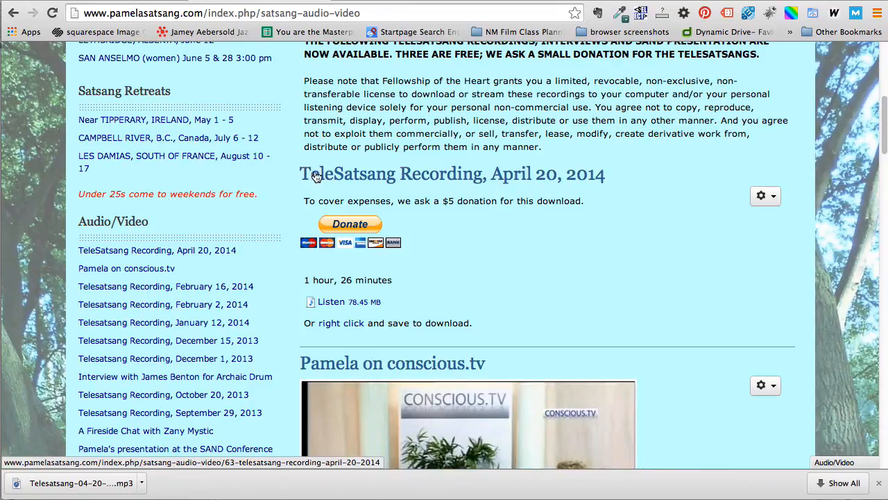
pyautogui.moveTo(469, 178)
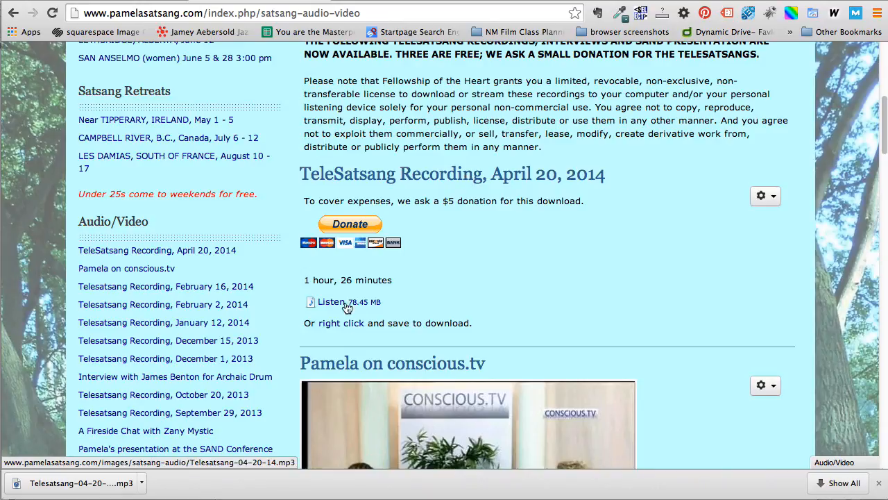
pyautogui.click(331, 302)
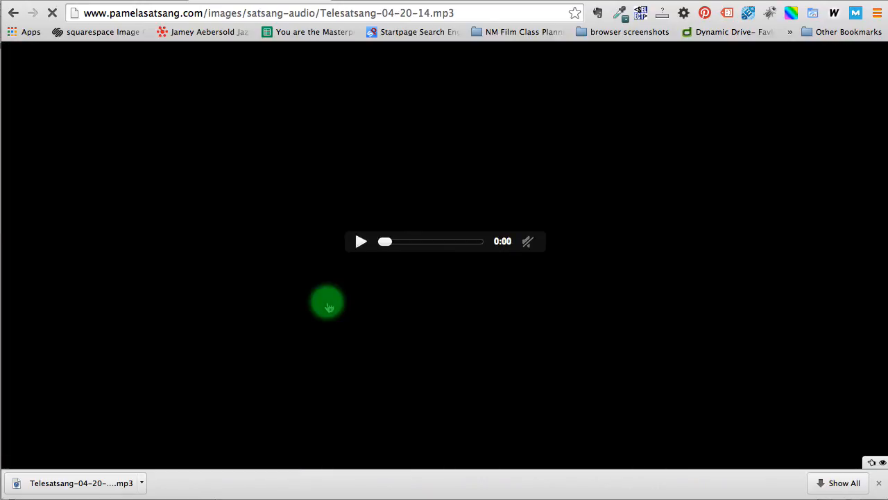
pyautogui.click(361, 241)
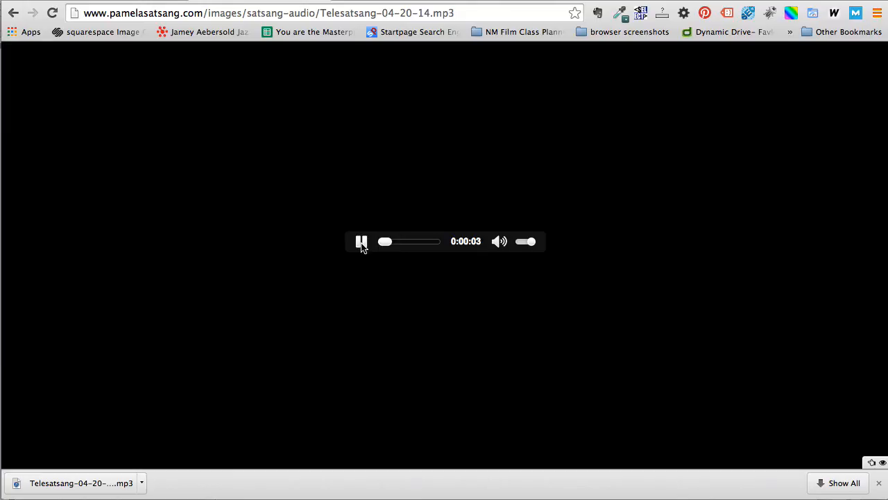
pyautogui.click(360, 241)
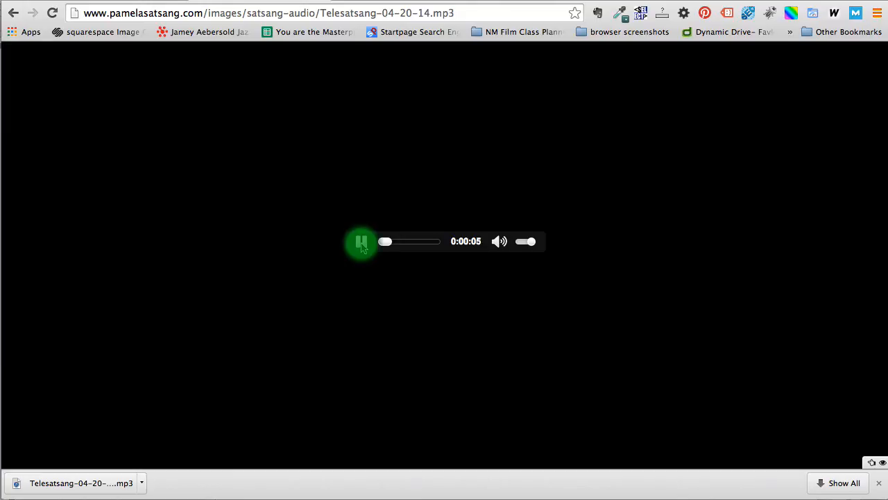
pyautogui.click(361, 241)
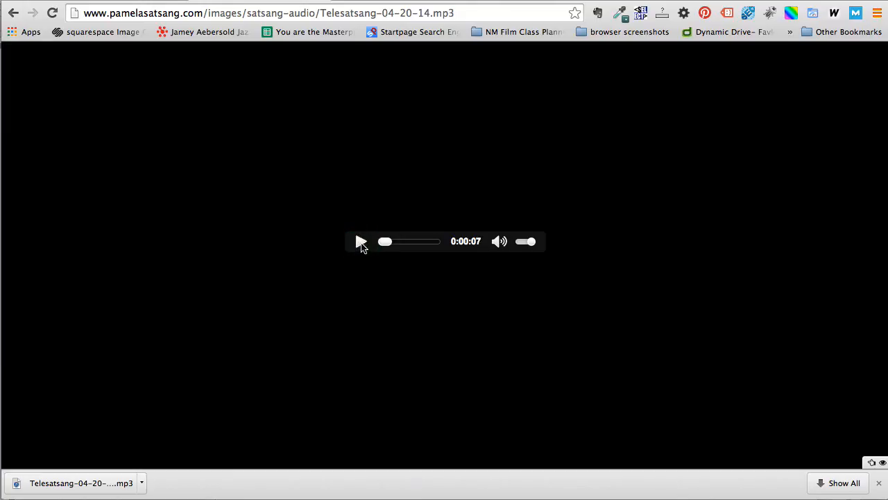
pyautogui.click(11, 16)
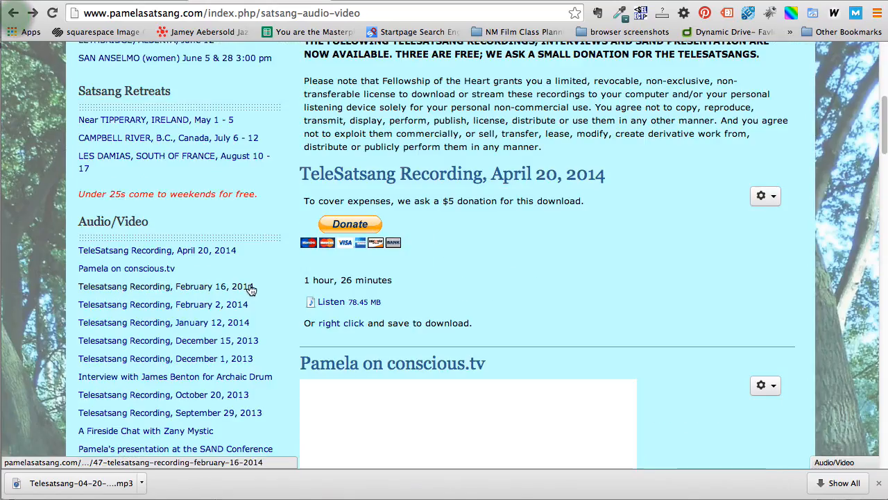
pyautogui.rightClick(340, 322)
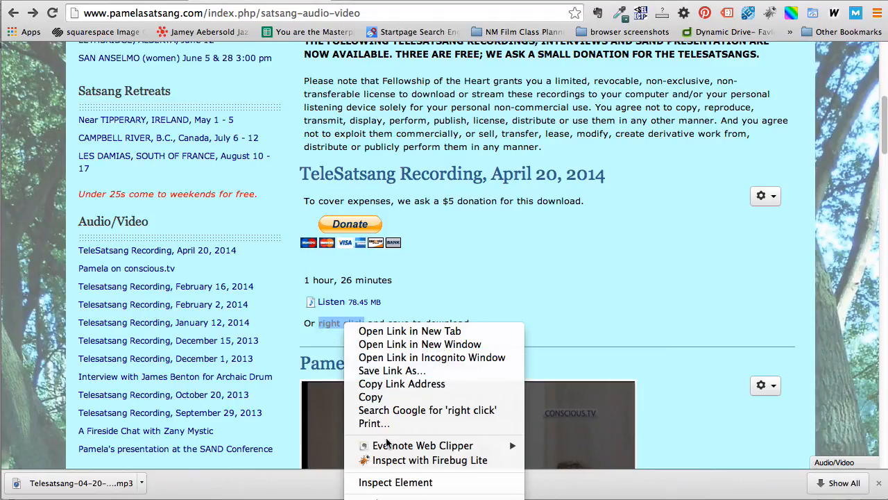
pyautogui.moveTo(398, 371)
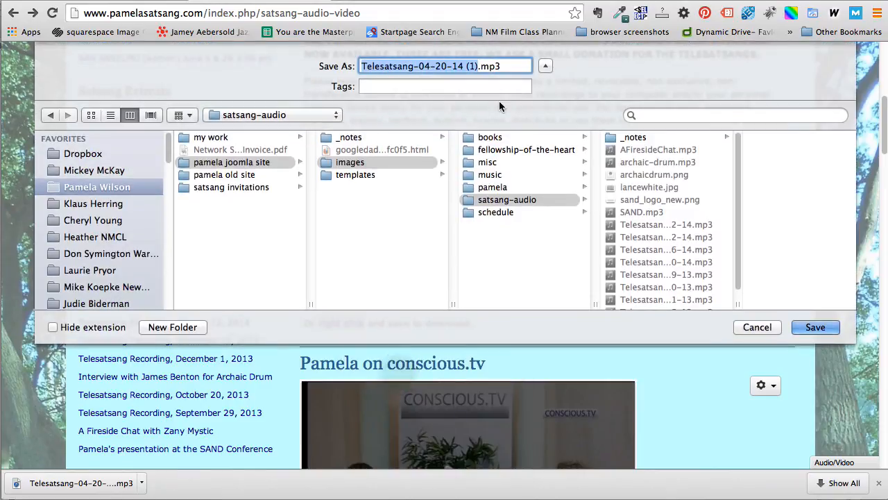
pyautogui.click(499, 66)
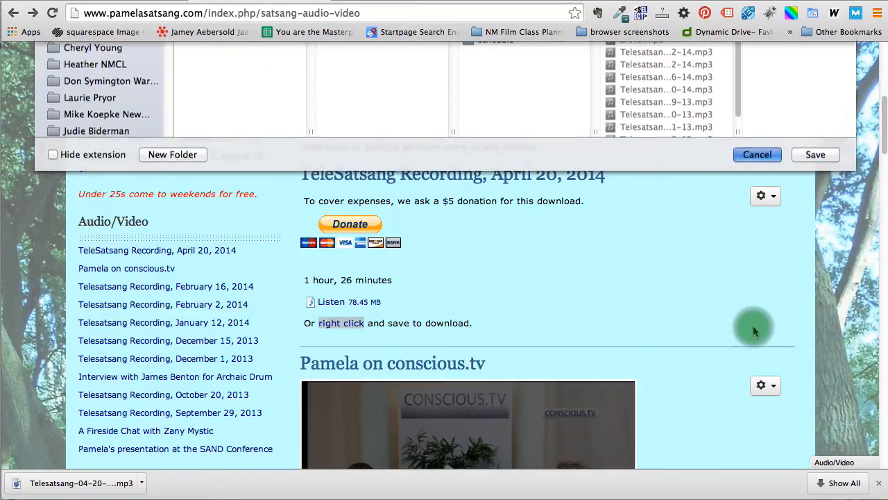
pyautogui.click(758, 154)
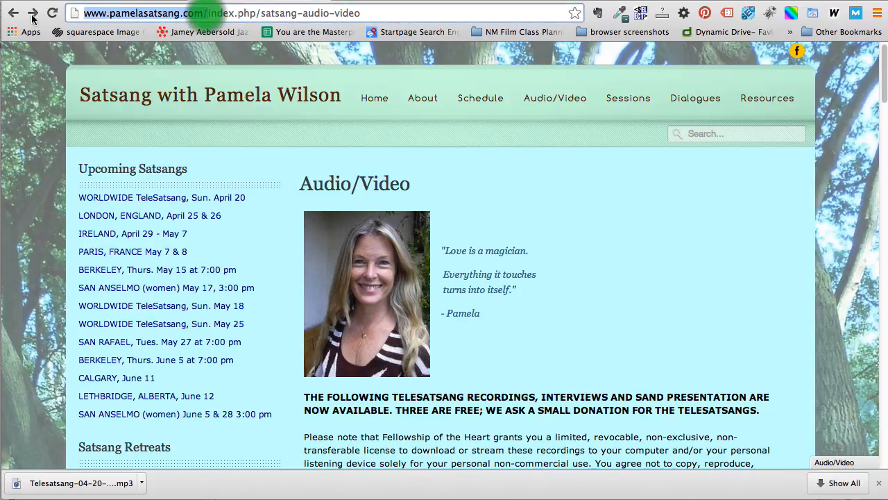
pyautogui.moveTo(652, 339)
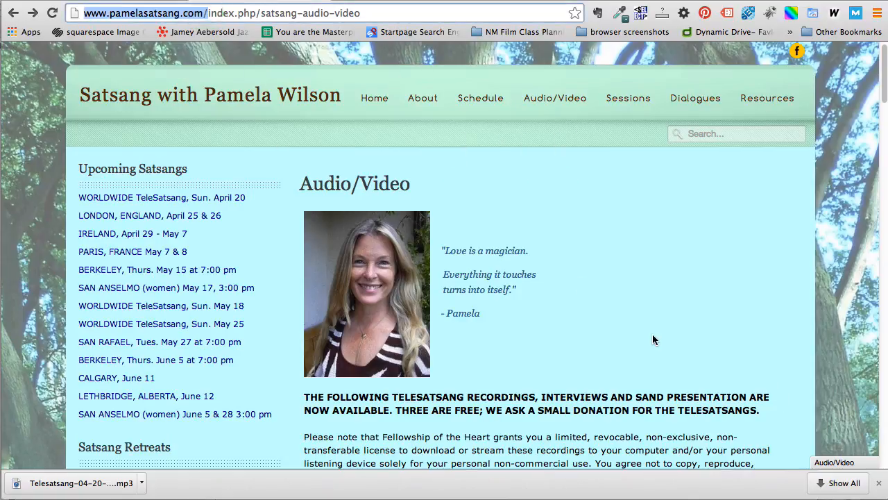